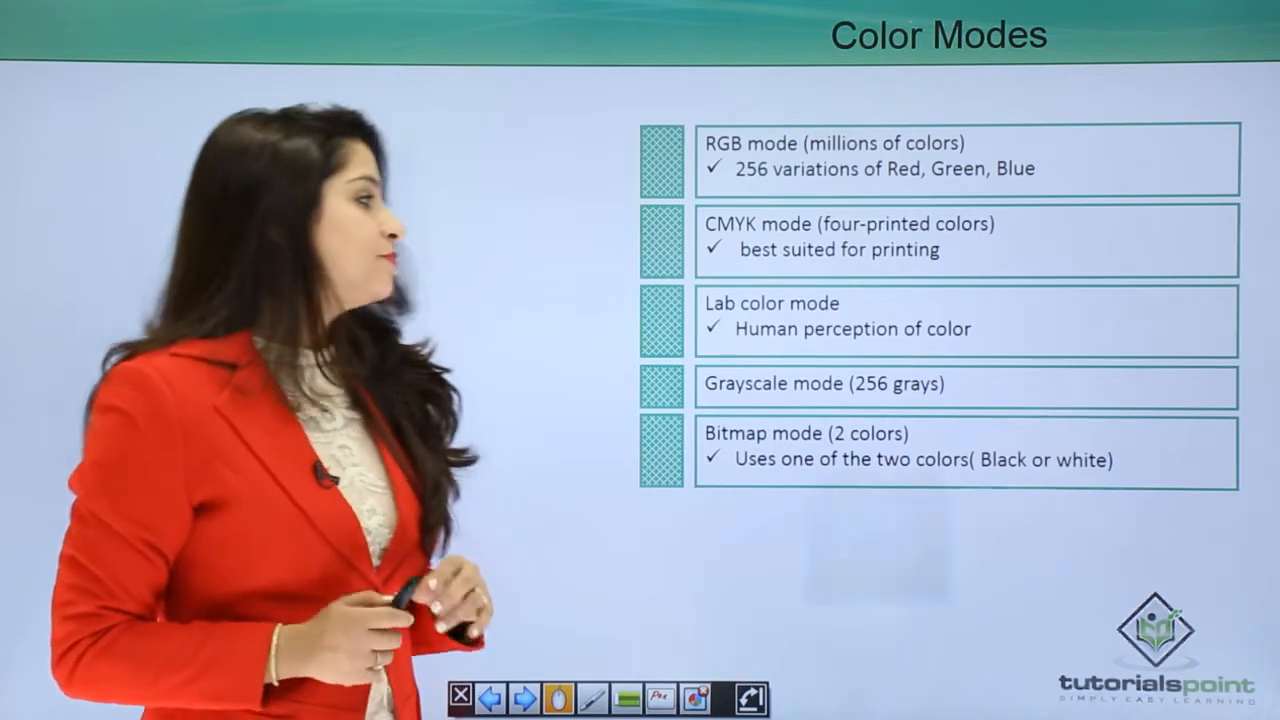
Advance the slideshow from the Color Modes slide to the Bit Depth slide
click(520, 696)
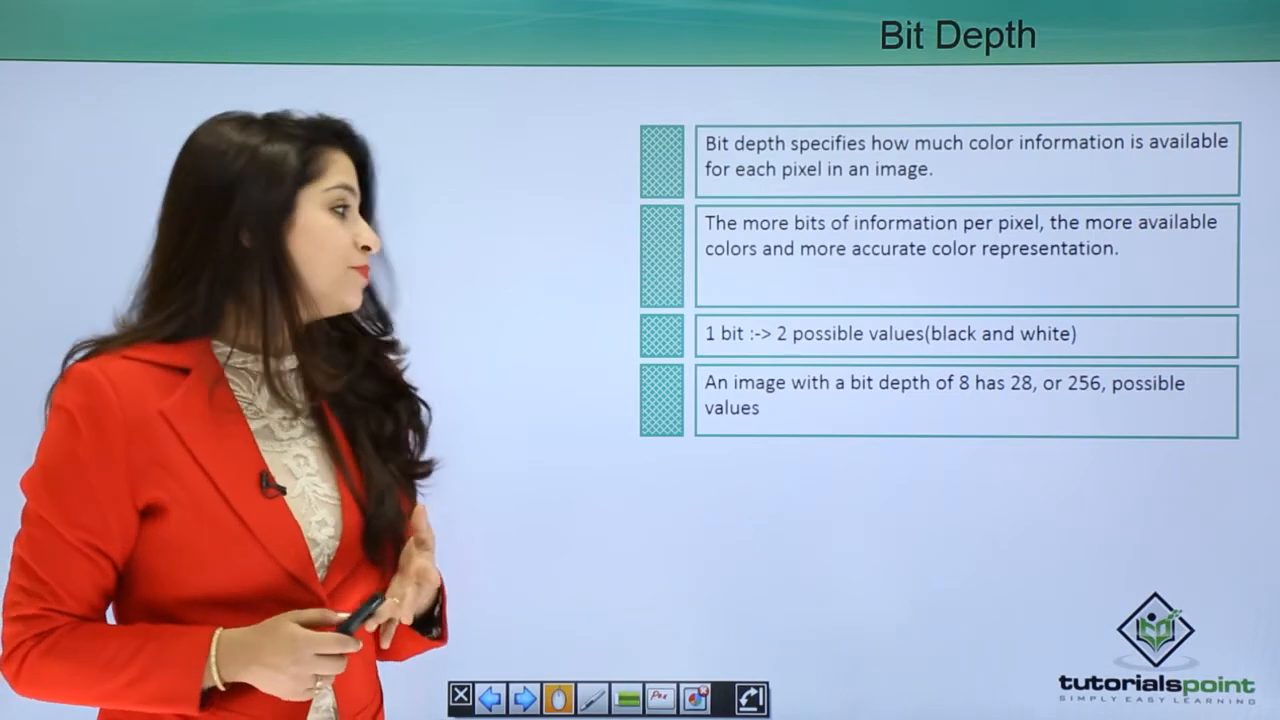
Advance the slideshow past Bit Depth to the Resolution title slide
click(518, 696)
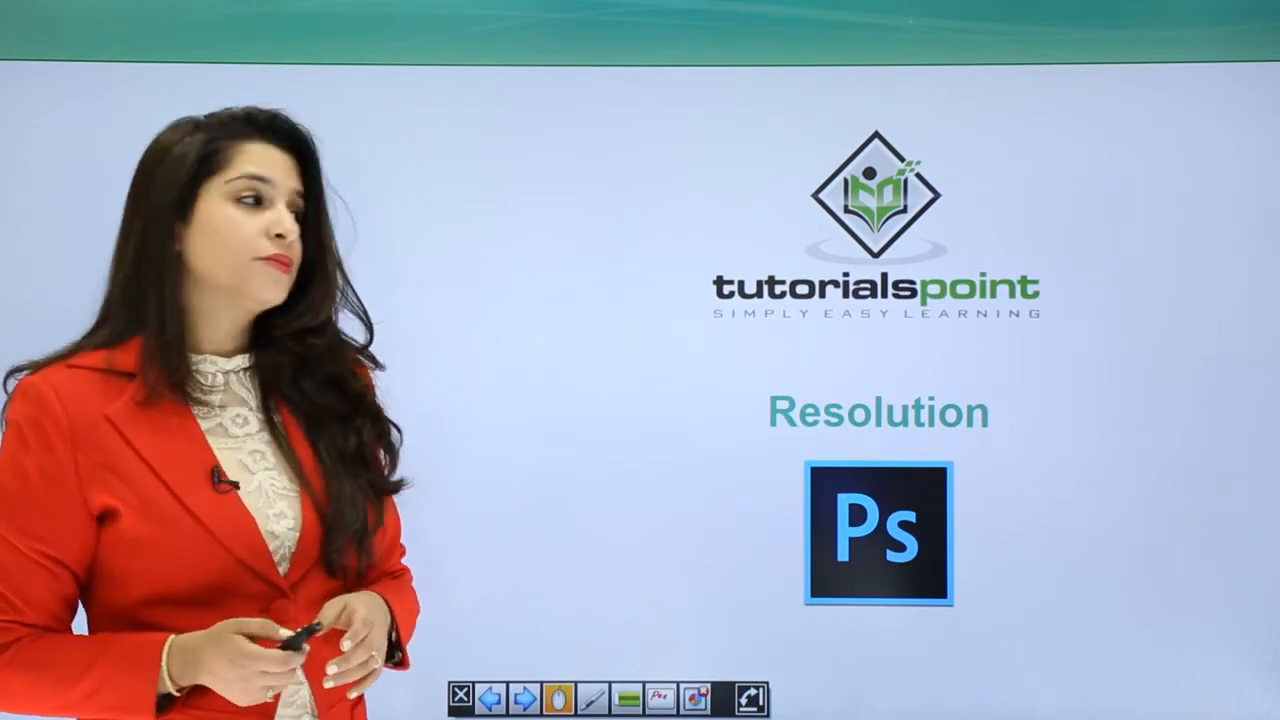
click(524, 696)
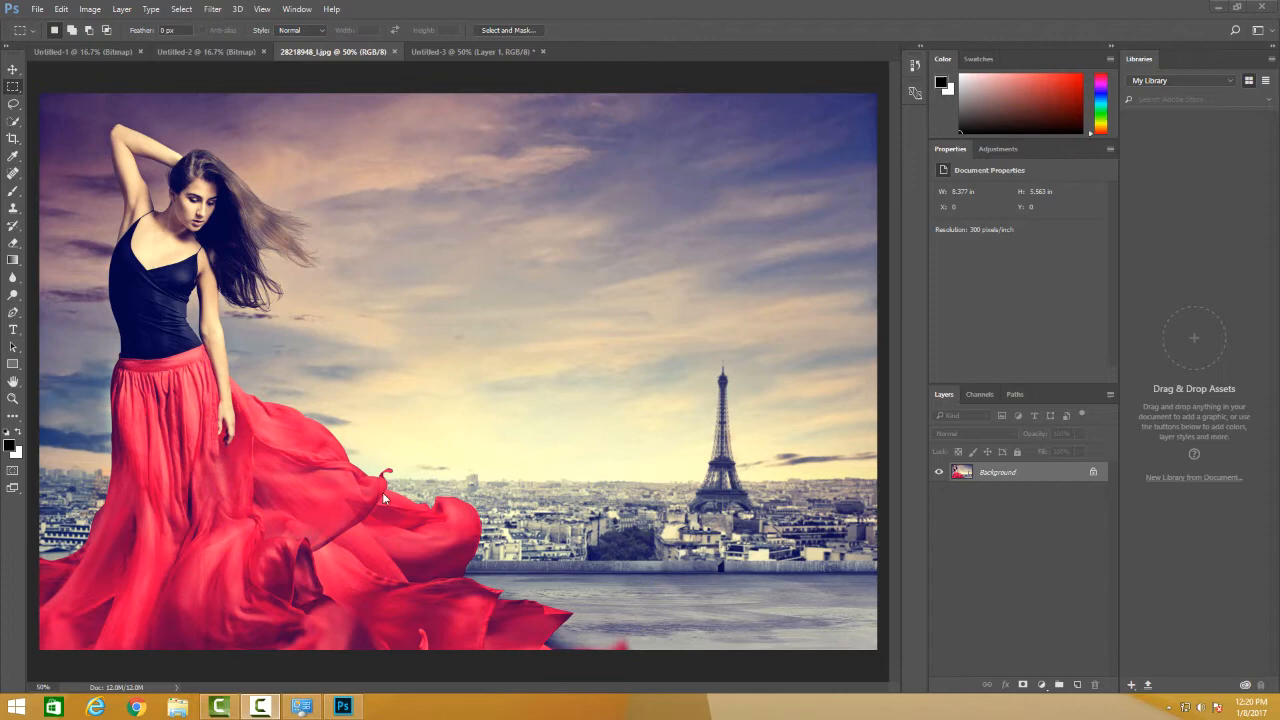
mouse_move(490, 350)
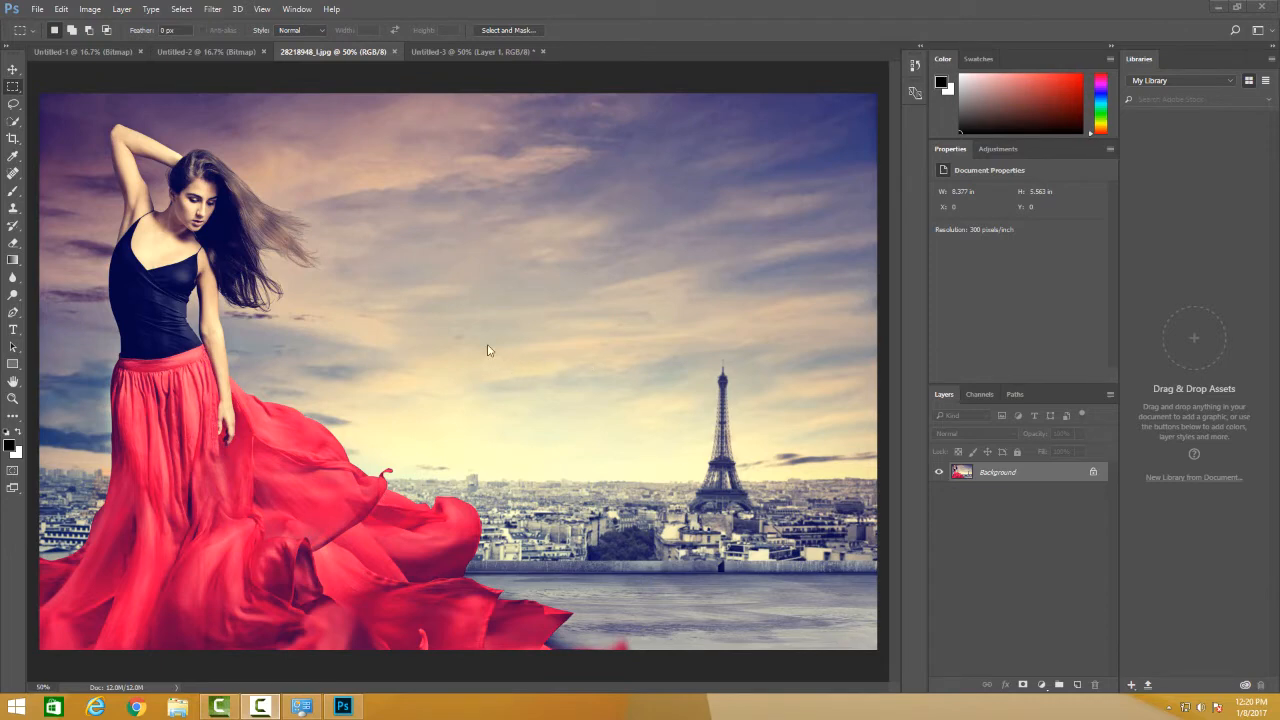
mouse_move(188, 218)
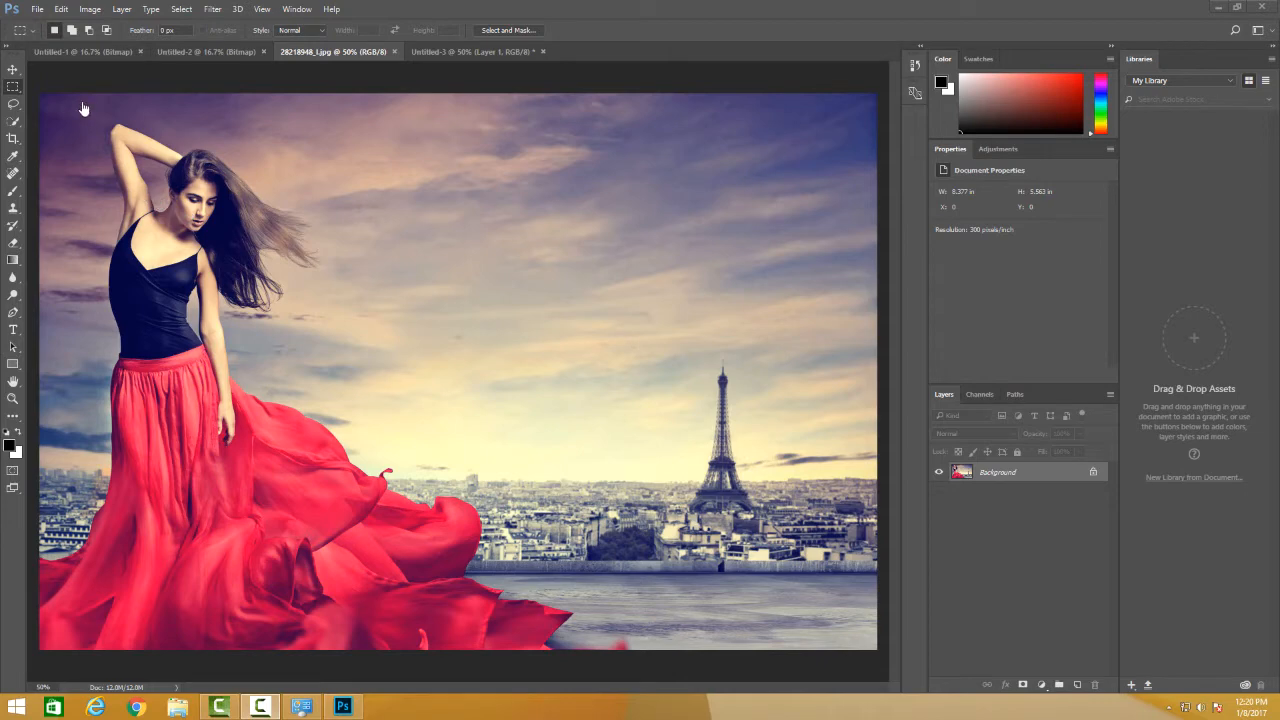
mouse_move(36, 8)
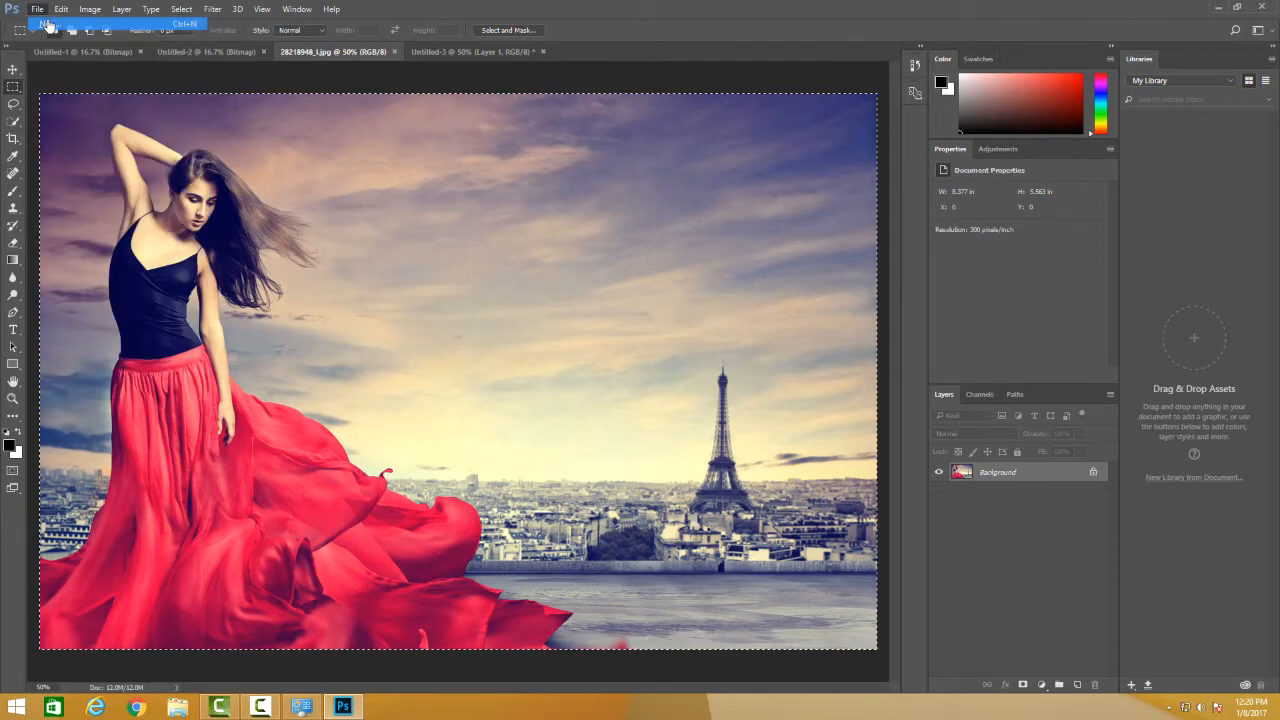
Copy the whole selected red-dress Eiffel Tower photo to the clipboard
click(36, 8)
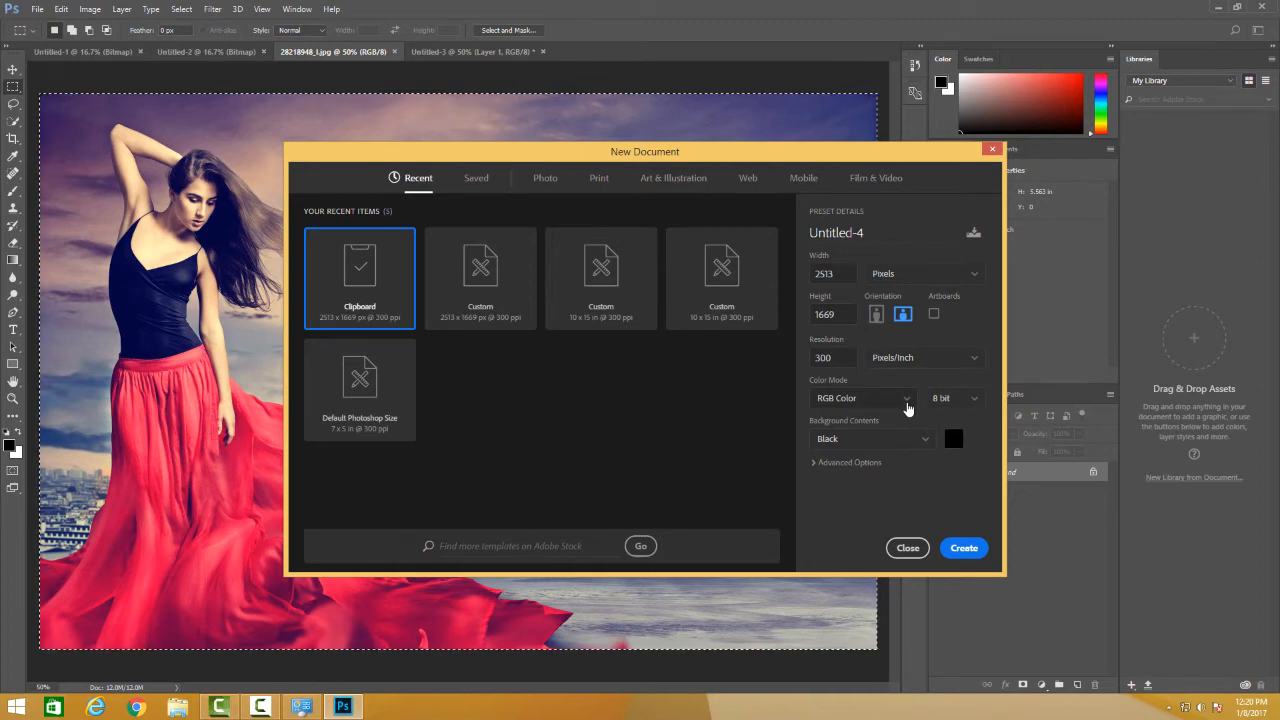
Switch the new 2513 × 1669, 300 ppi document's colour mode from RGB to CMYK Color
click(862, 398)
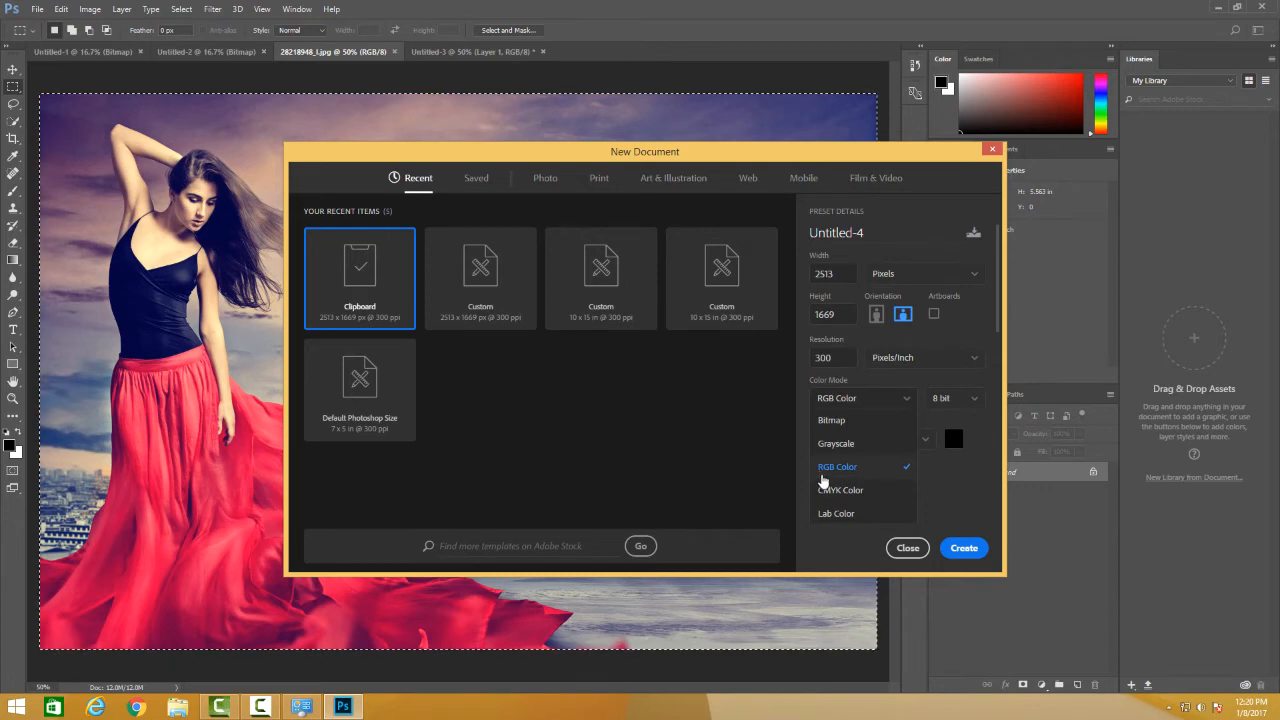
mouse_move(844, 476)
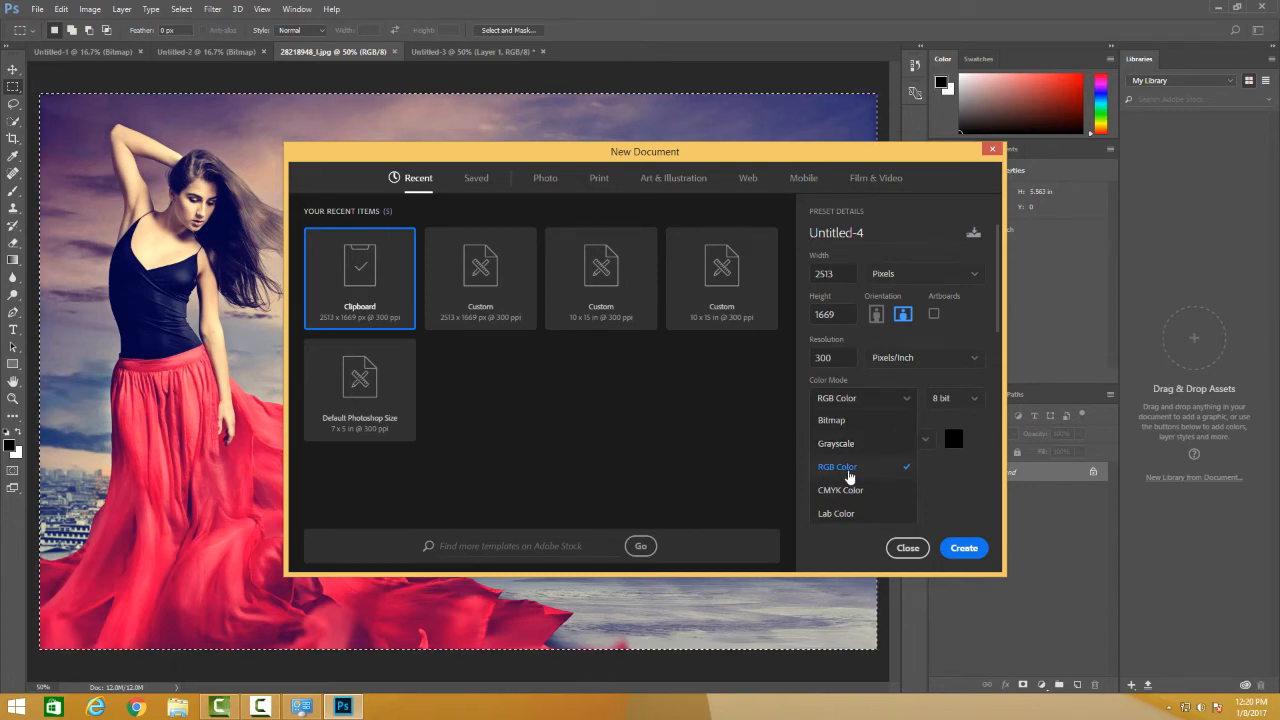
mouse_move(212, 246)
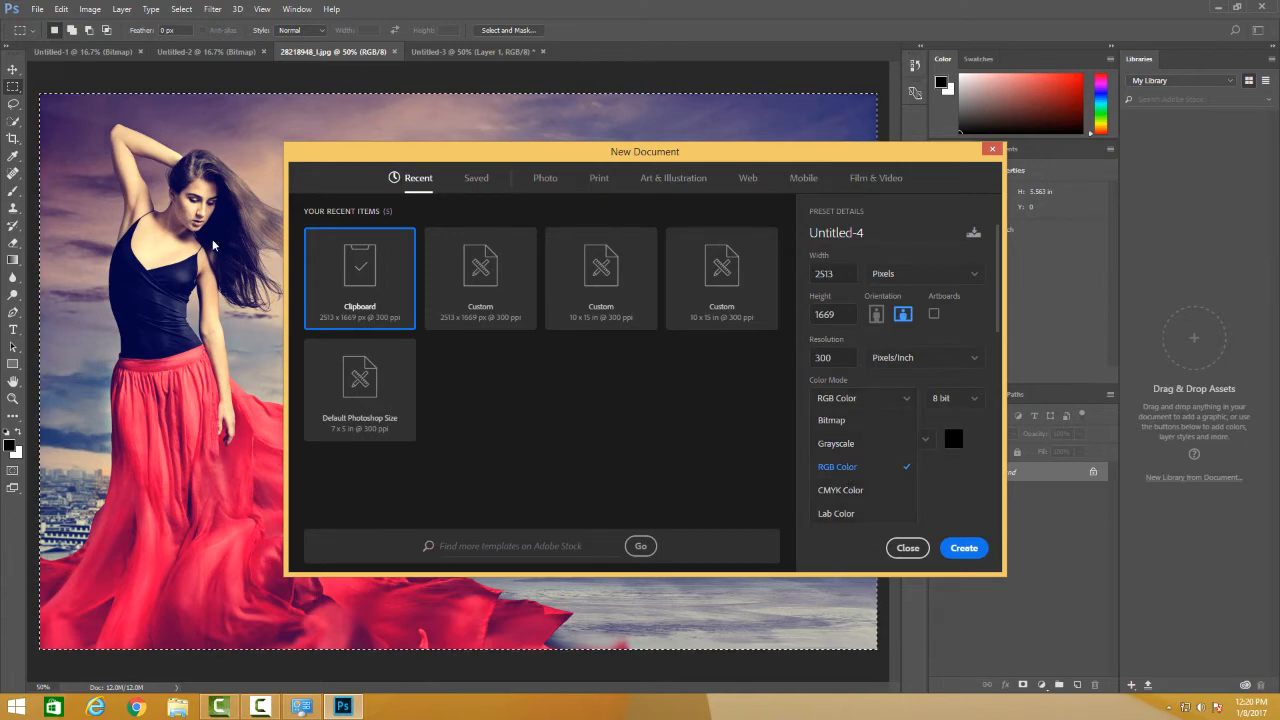
mouse_move(638, 426)
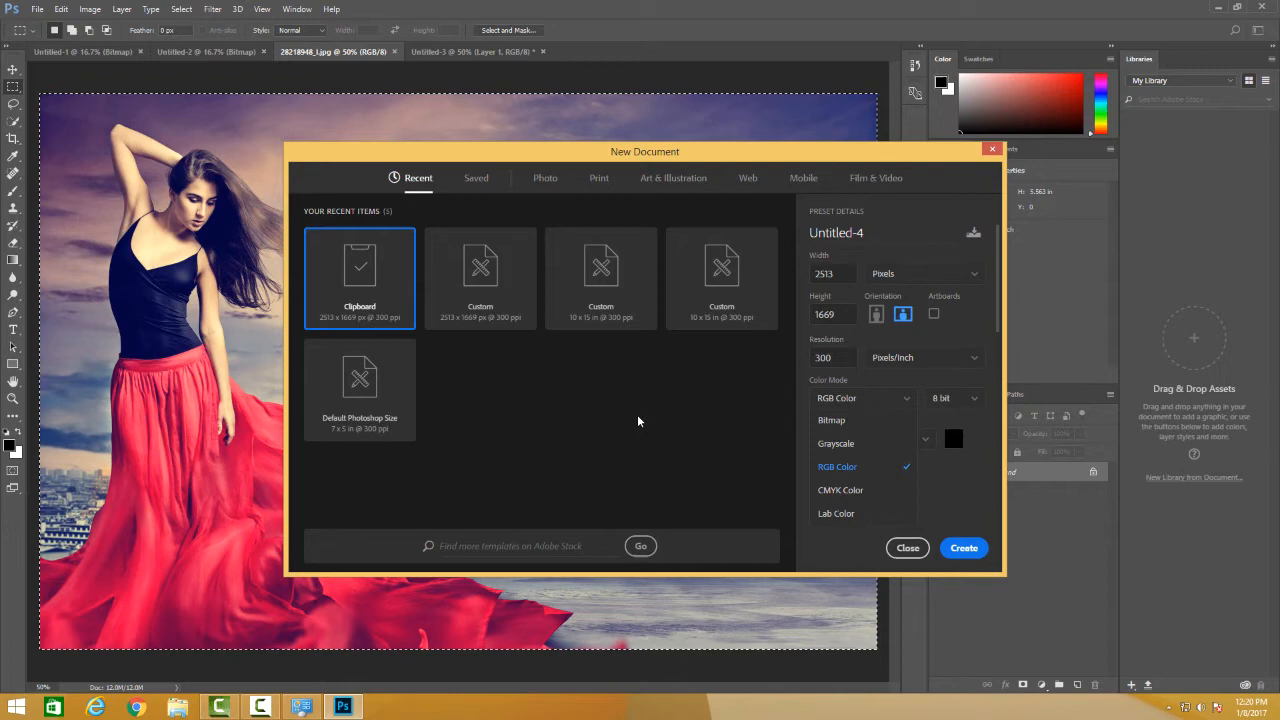
mouse_move(798, 472)
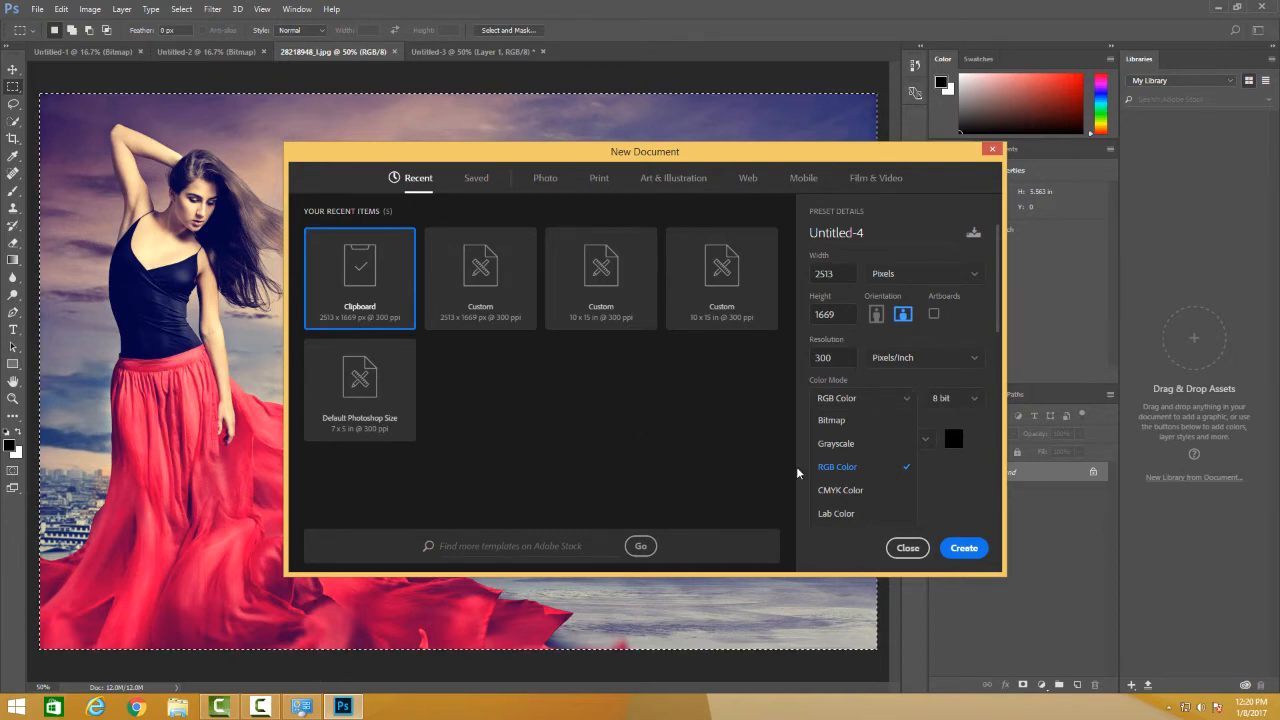
mouse_move(830, 468)
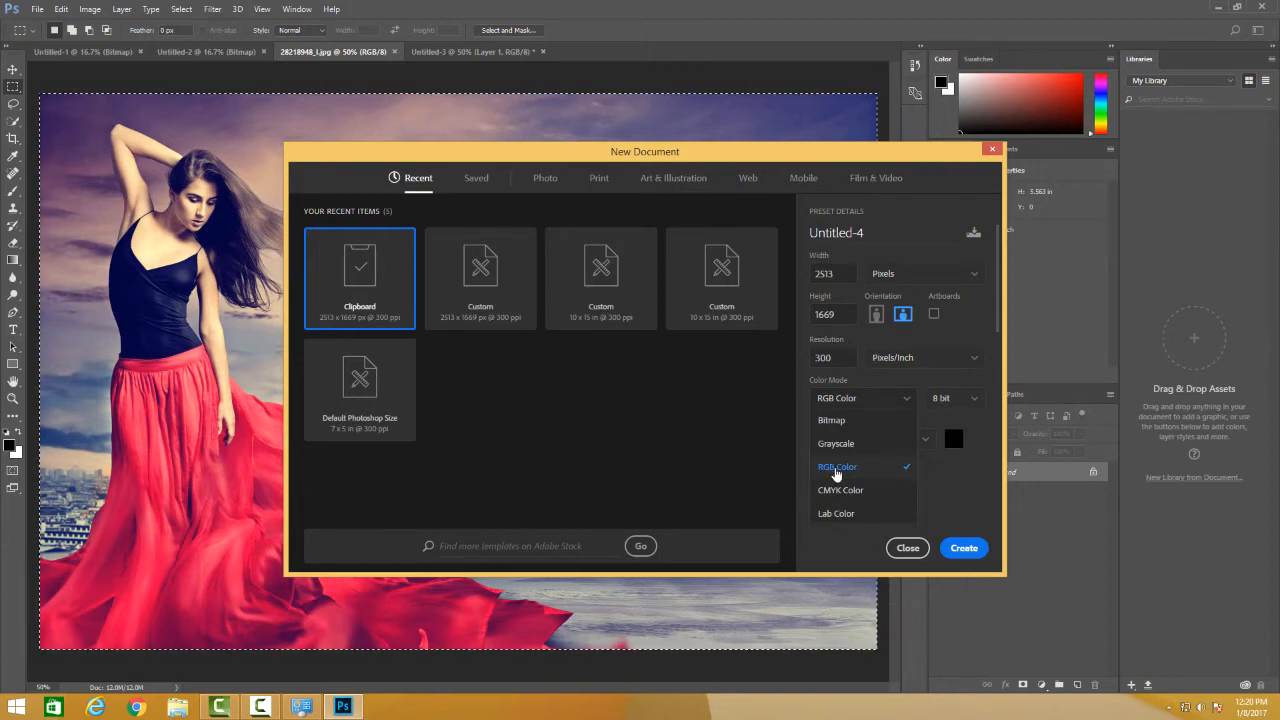
mouse_move(836, 472)
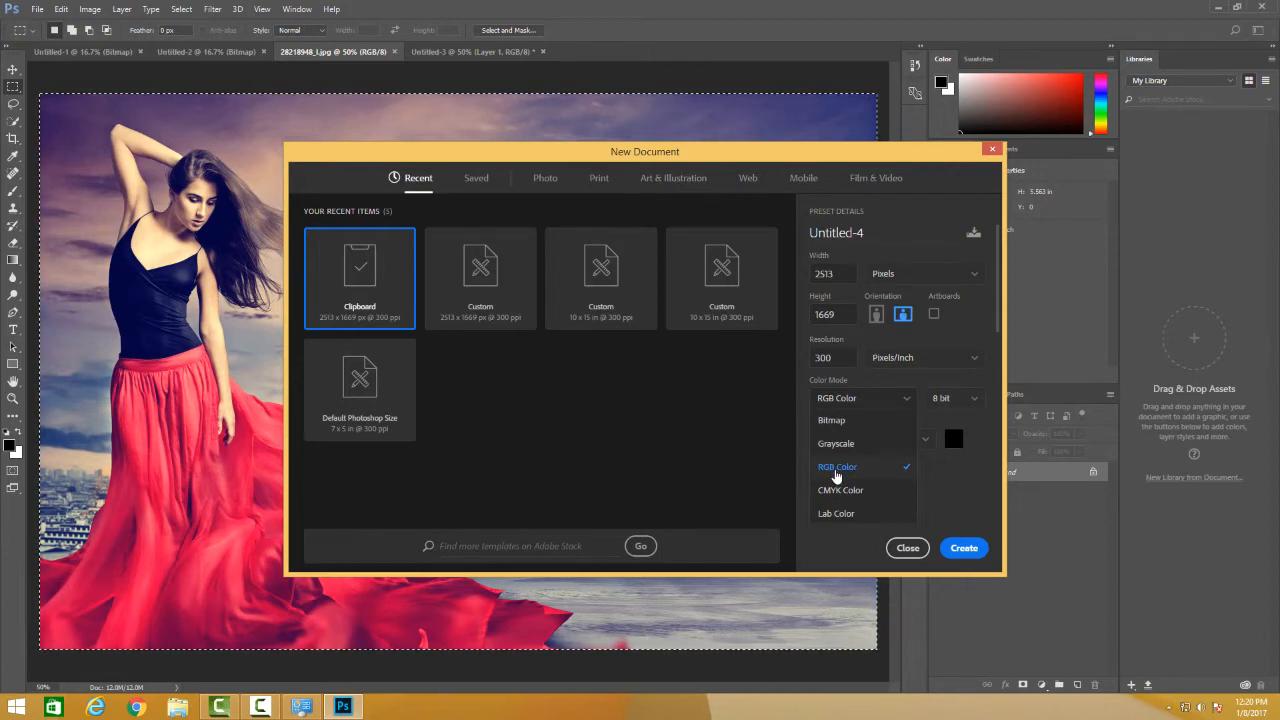
mouse_move(840, 496)
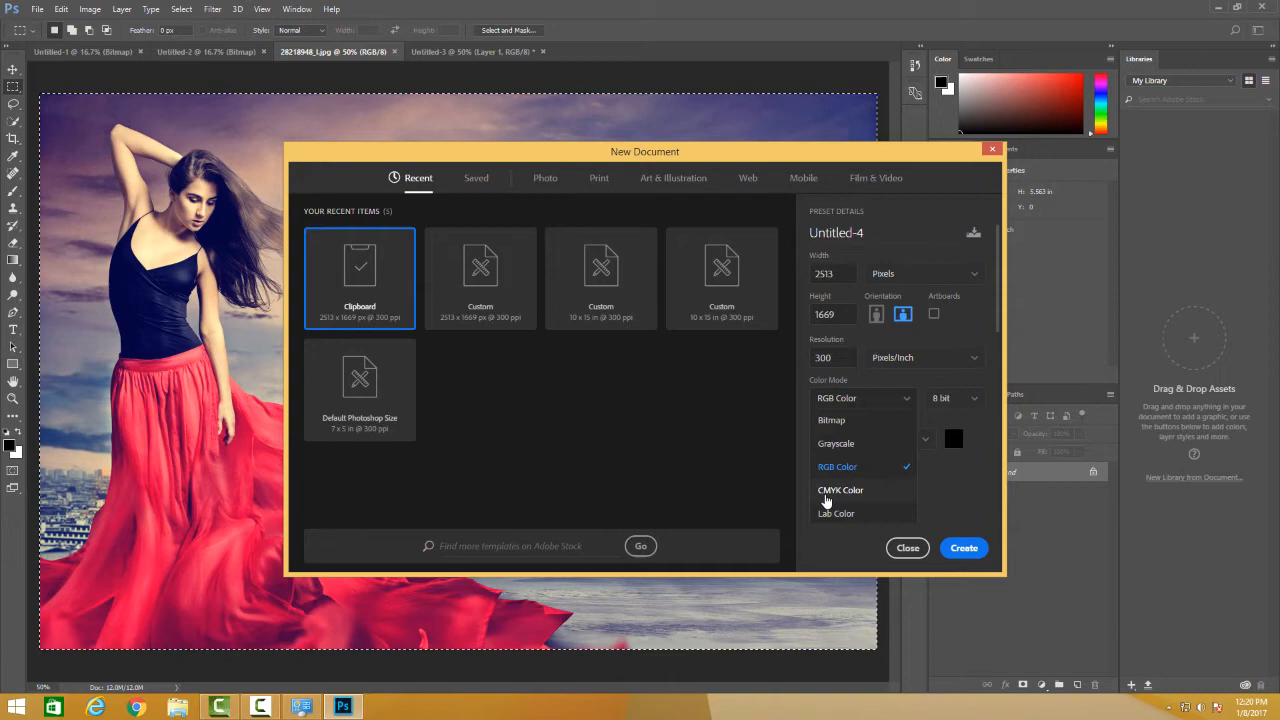
mouse_move(840, 496)
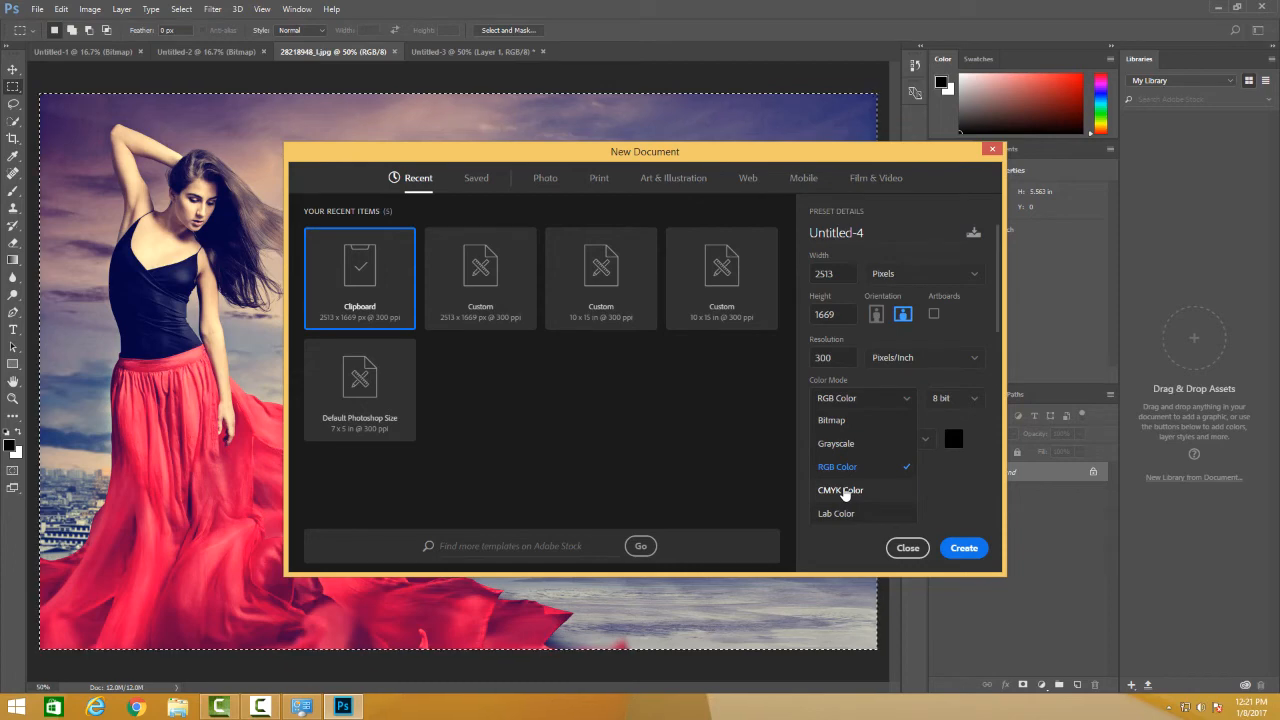
click(840, 490)
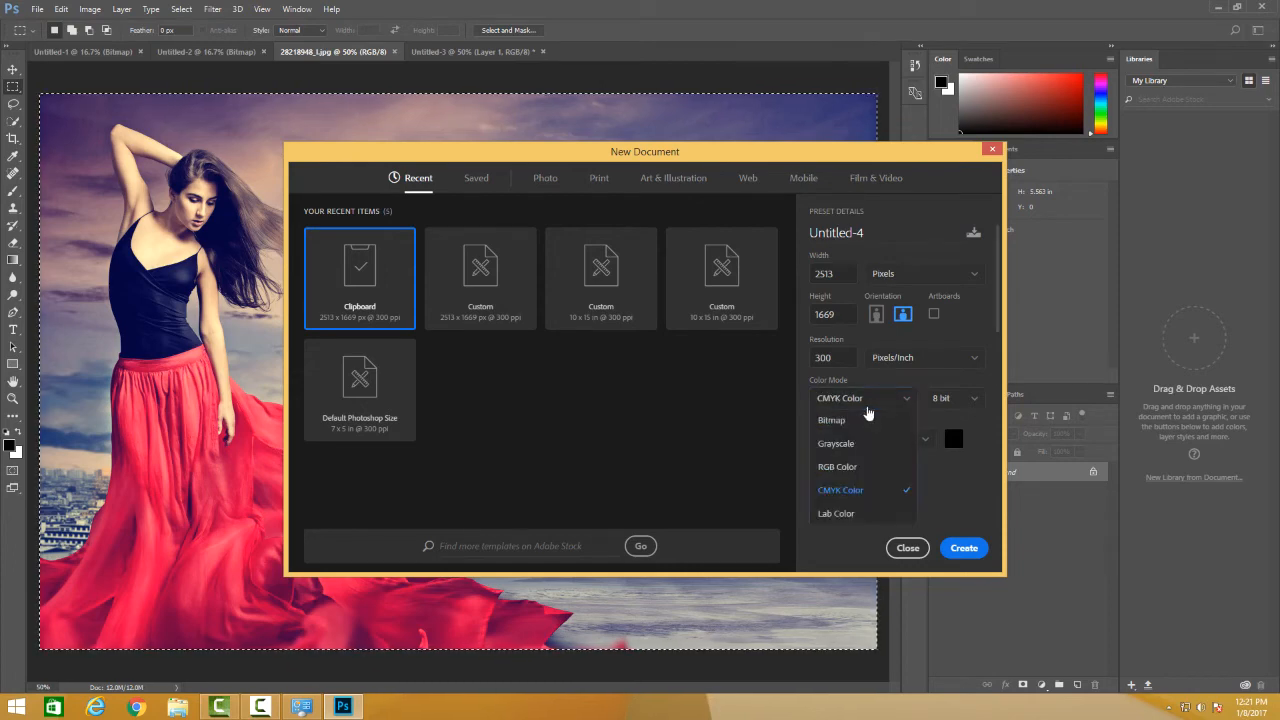
mouse_move(860, 452)
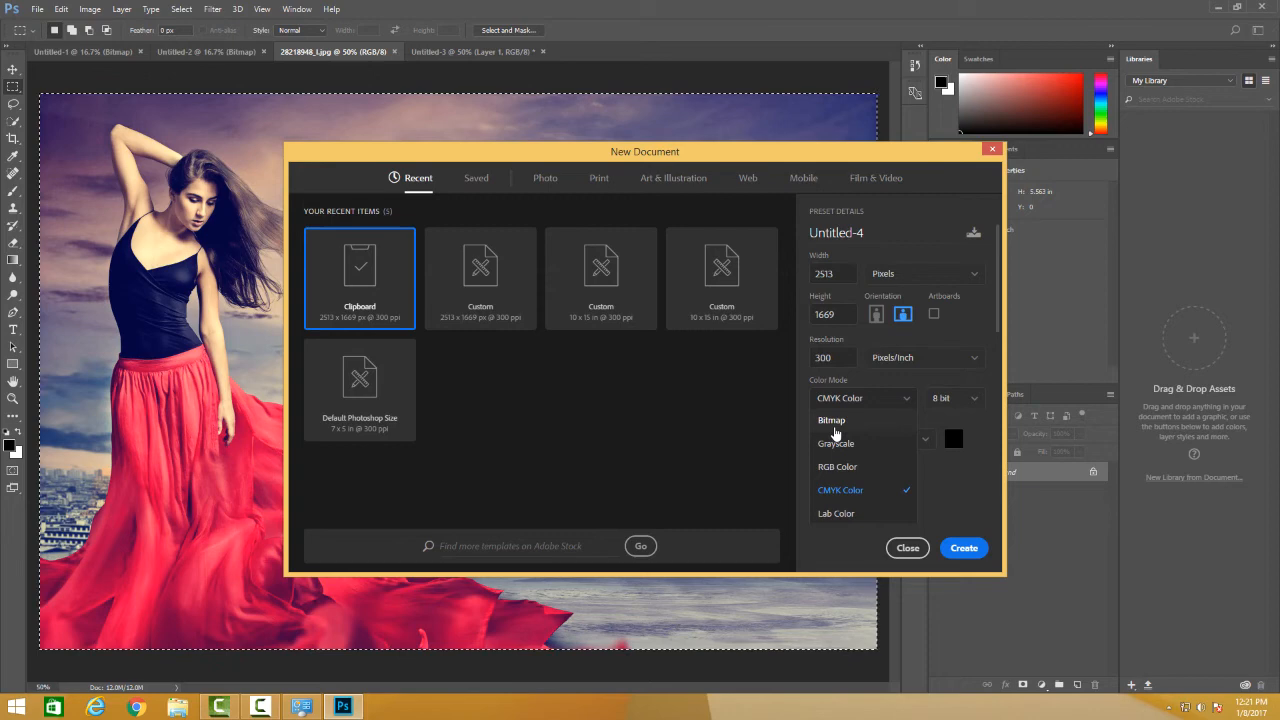
mouse_move(836, 444)
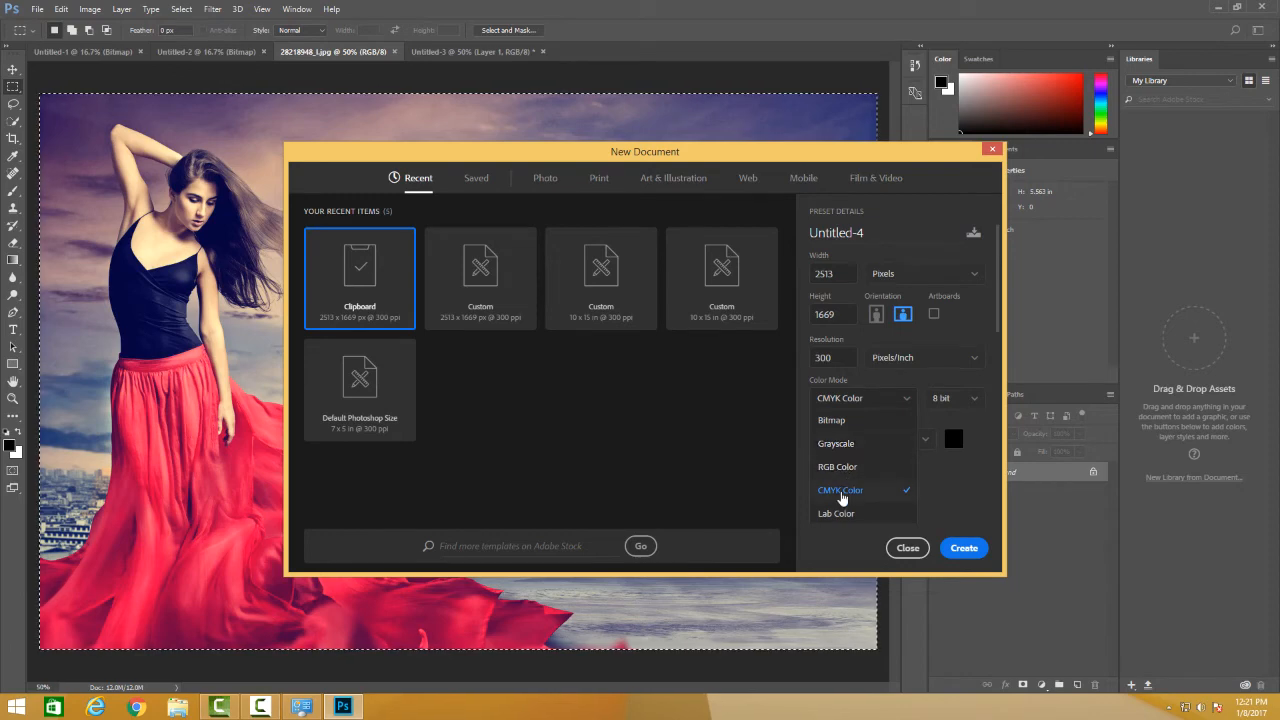
mouse_move(836, 512)
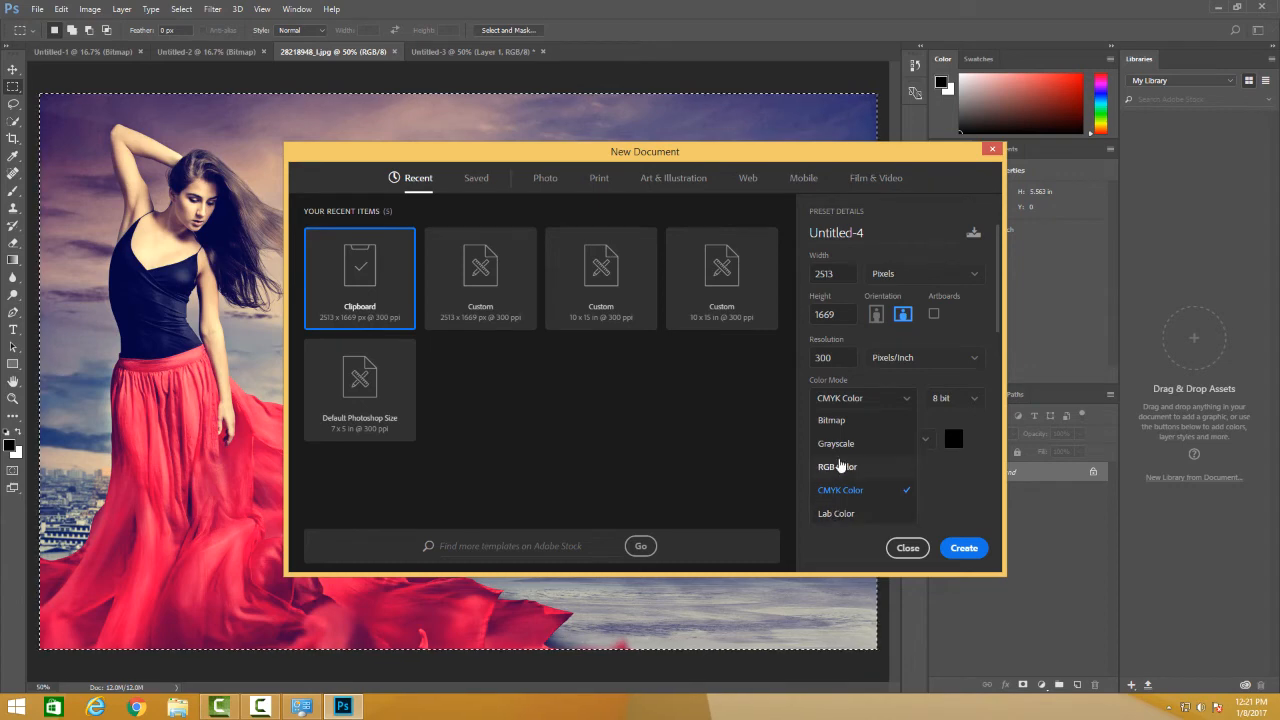
mouse_move(840, 452)
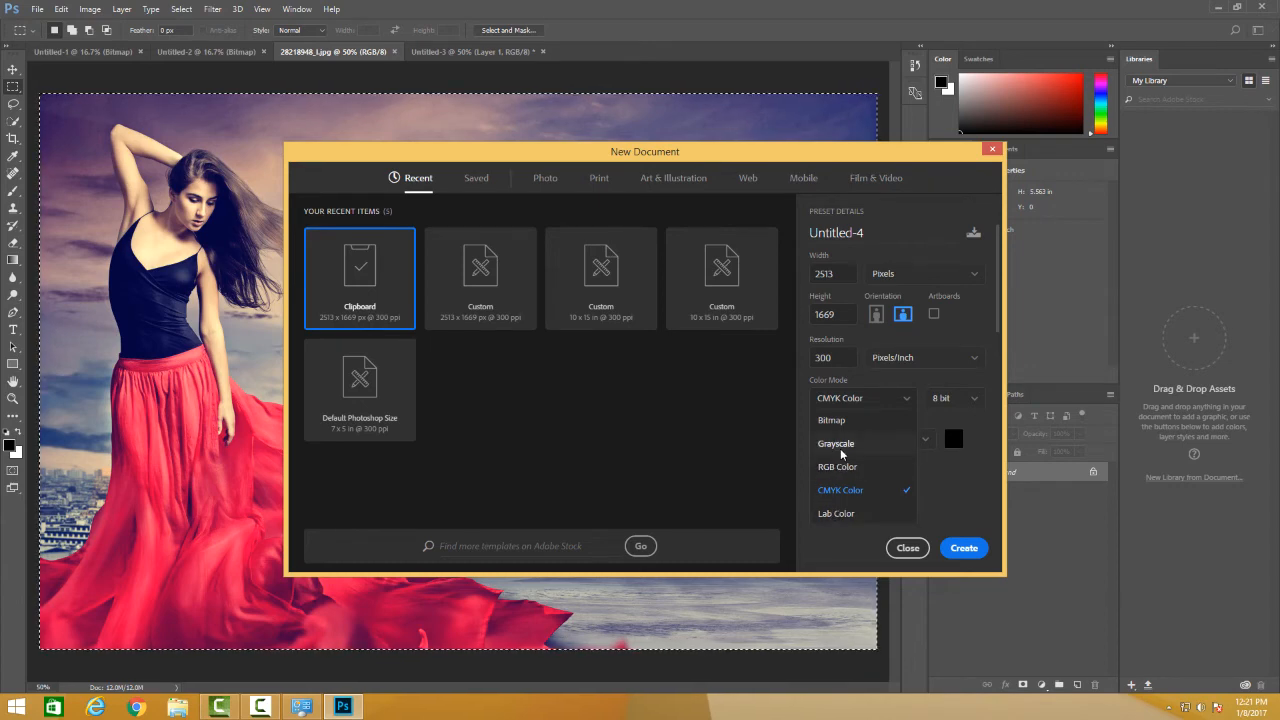
Change the new document's colour mode from CMYK to Grayscale
click(836, 444)
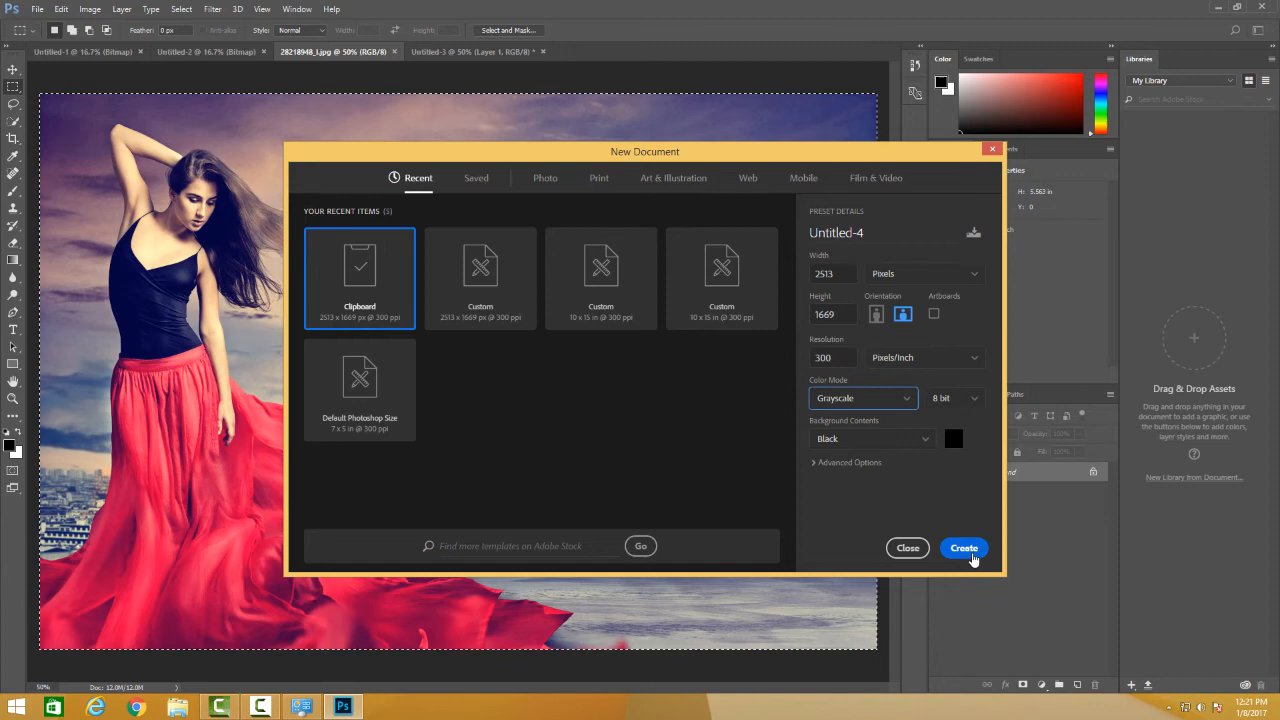
Create the grayscale document and paste the Paris photo into it as Layer 1, now gray
click(964, 548)
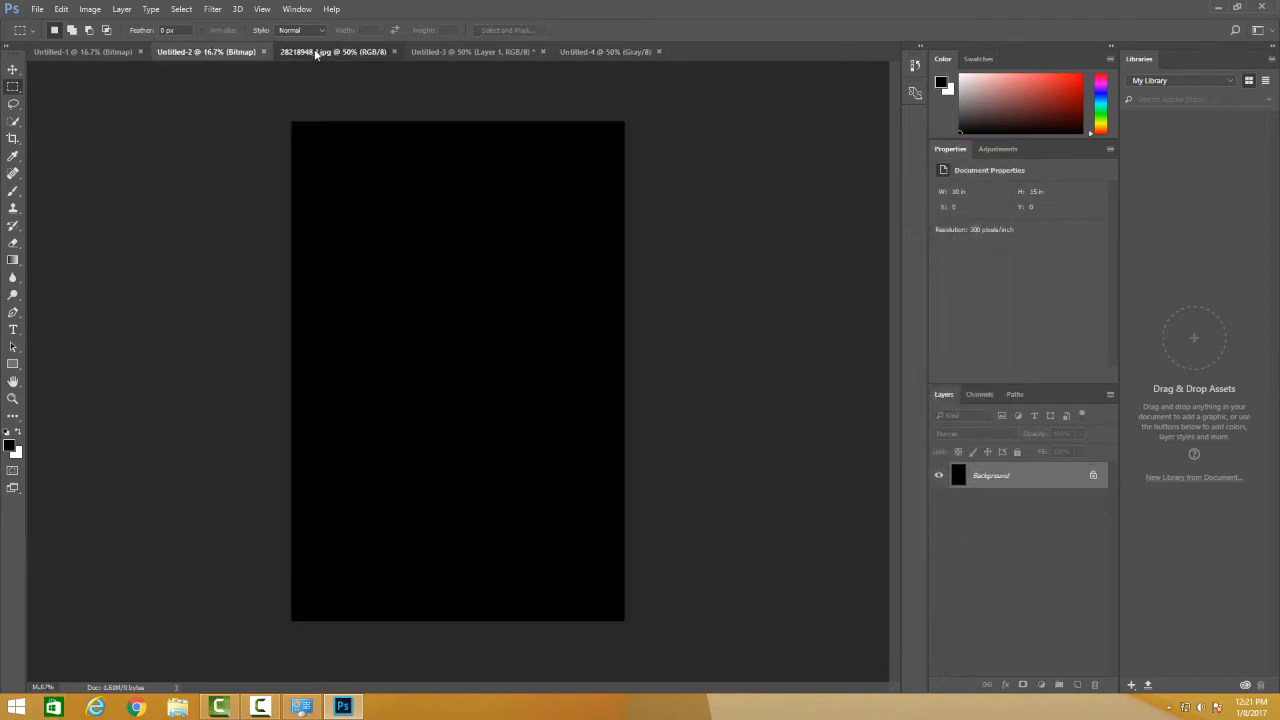
click(336, 52)
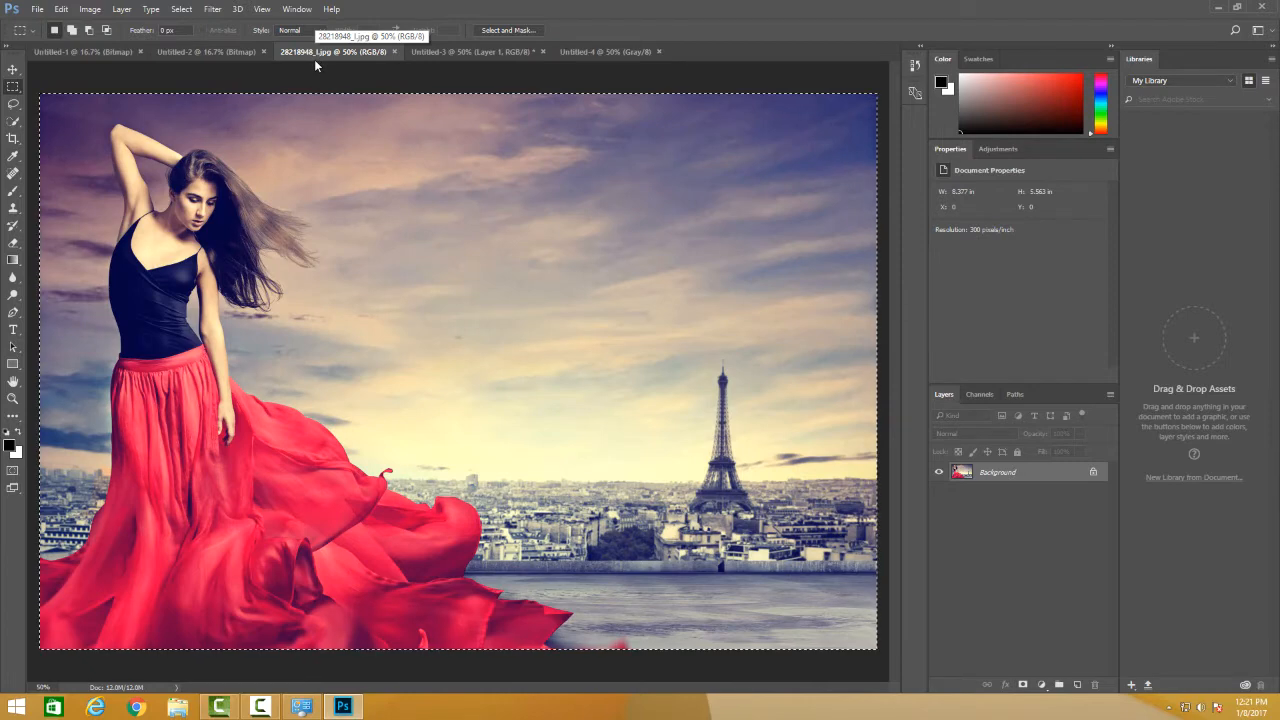
click(604, 52)
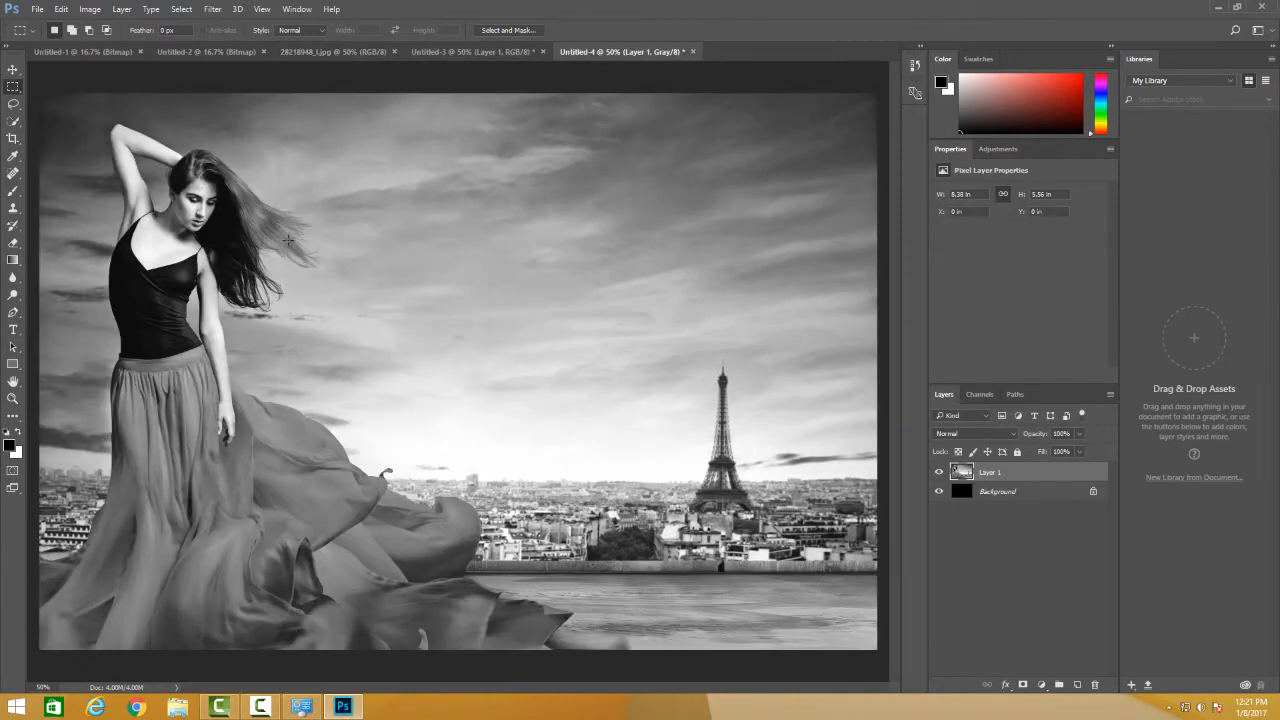
click(332, 52)
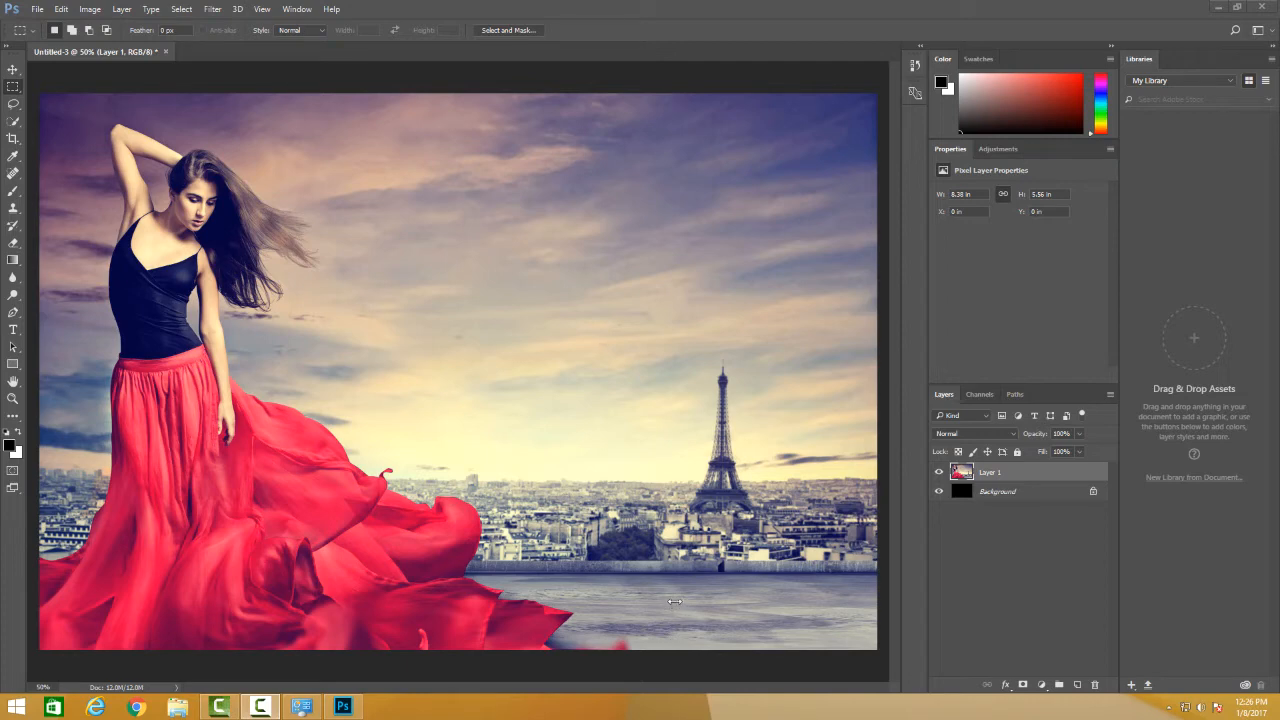
mouse_move(672, 598)
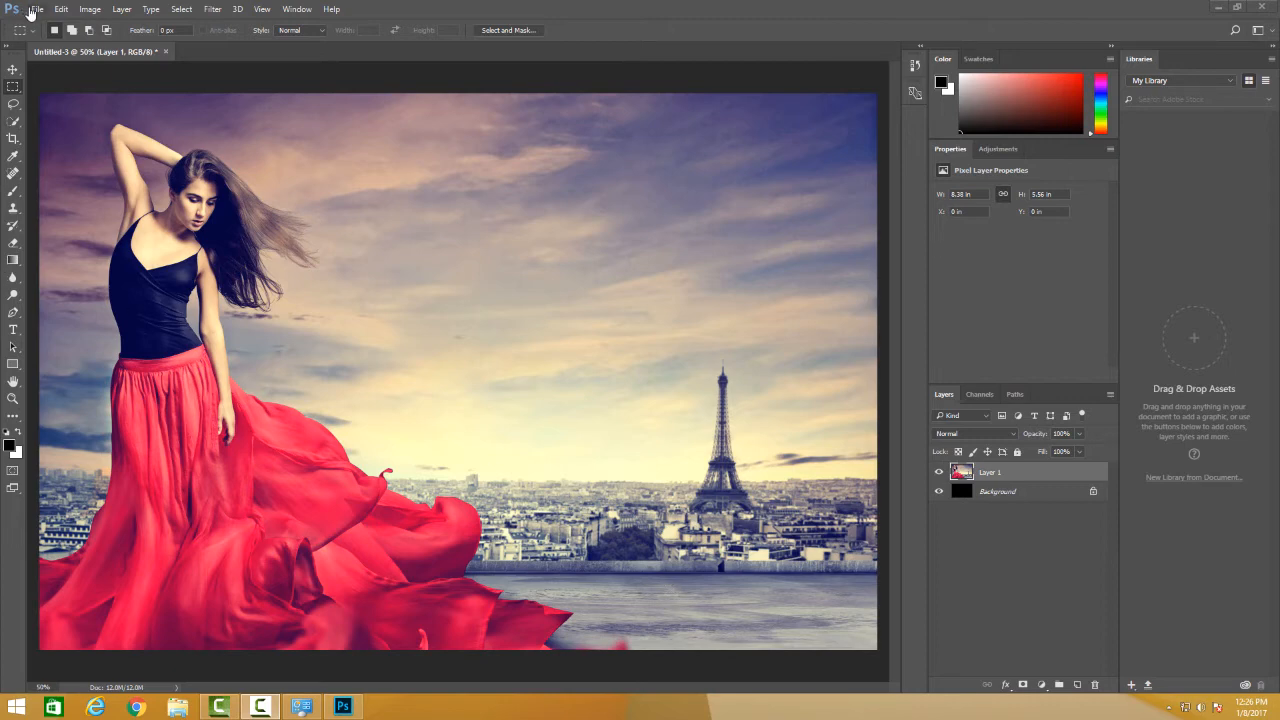
Bring up the File menu with only the RGB document holding Layer 1 open
click(36, 8)
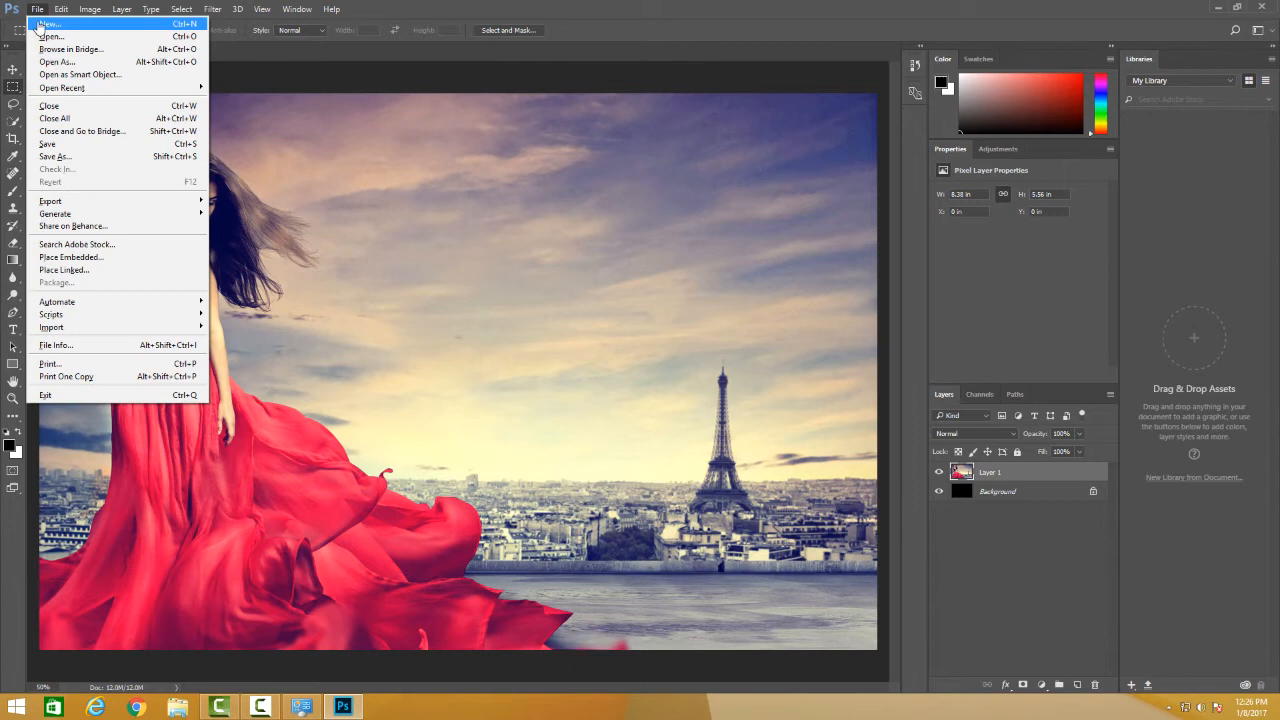
Start another new document and review the 8/16/32 bit depth choices, keeping 8 bit
click(48, 24)
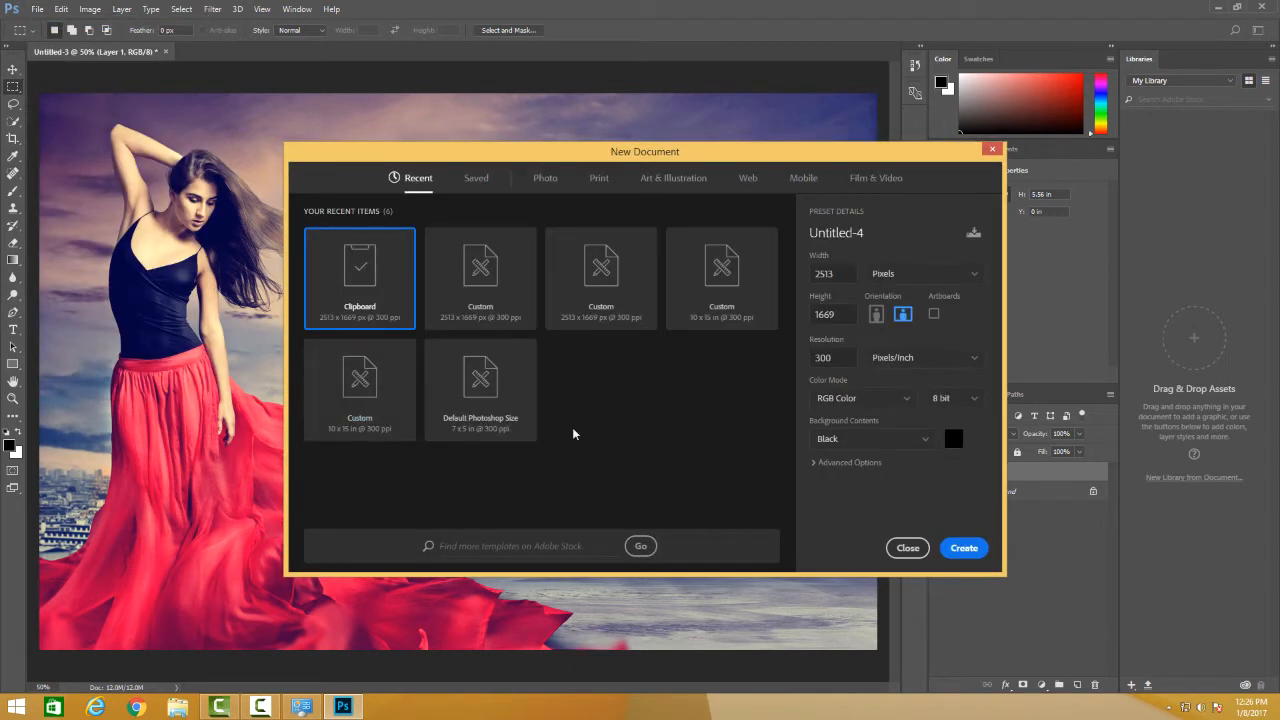
mouse_move(944, 450)
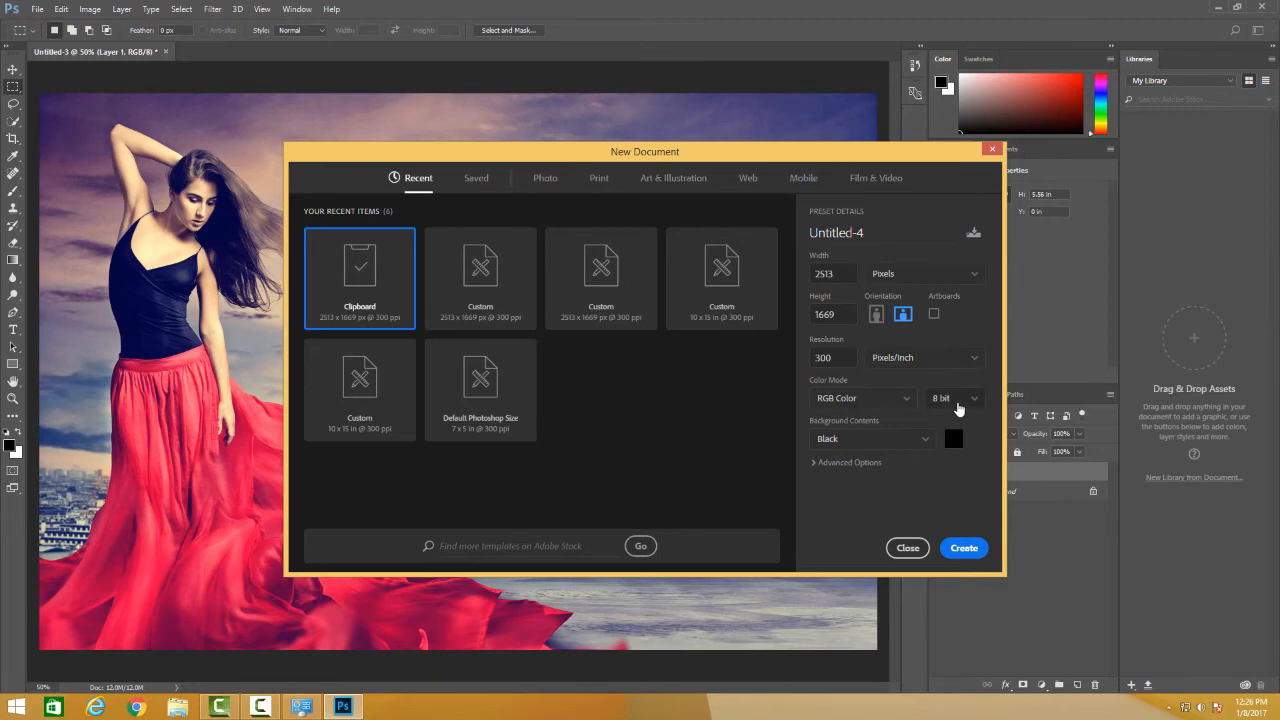
mouse_move(950, 388)
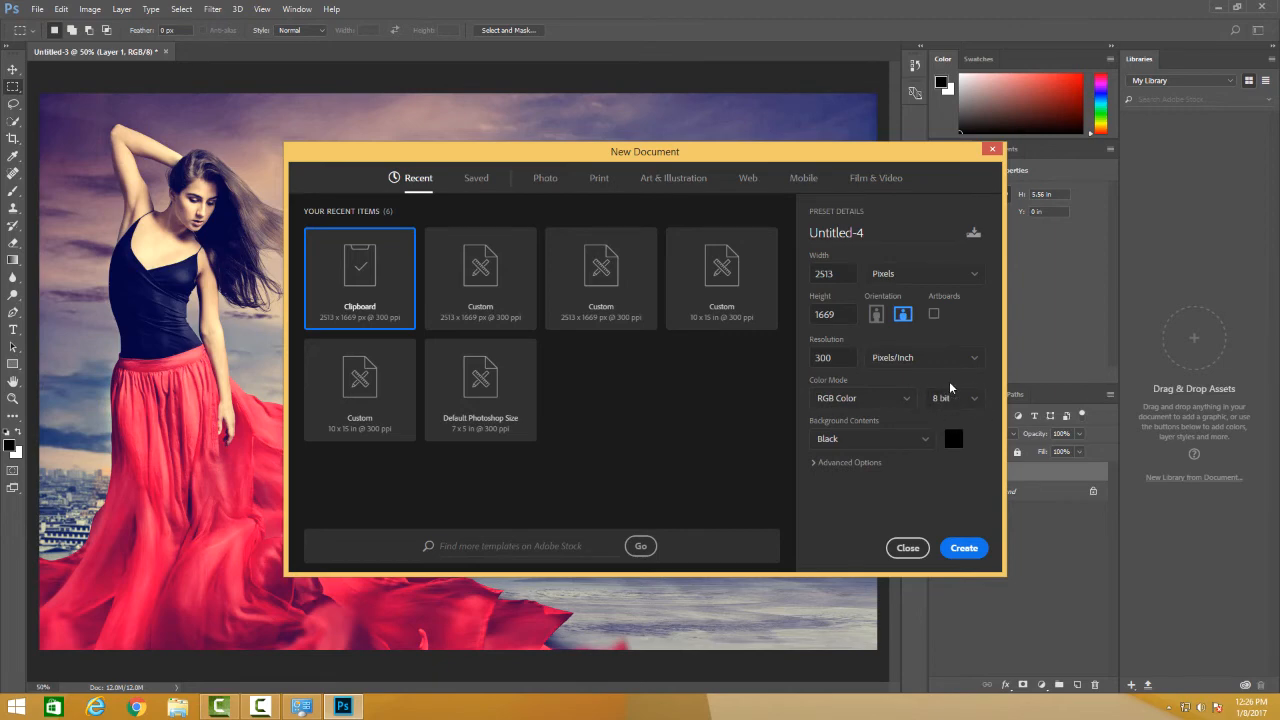
mouse_move(966, 412)
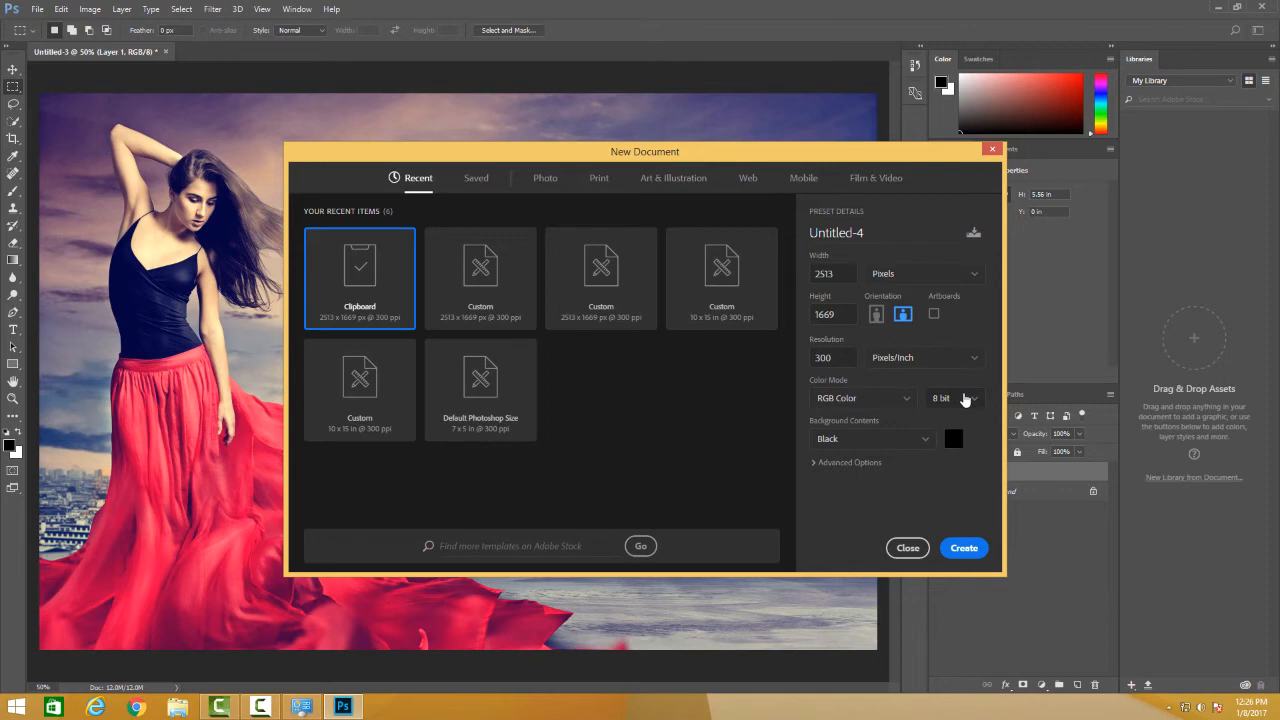
mouse_move(964, 400)
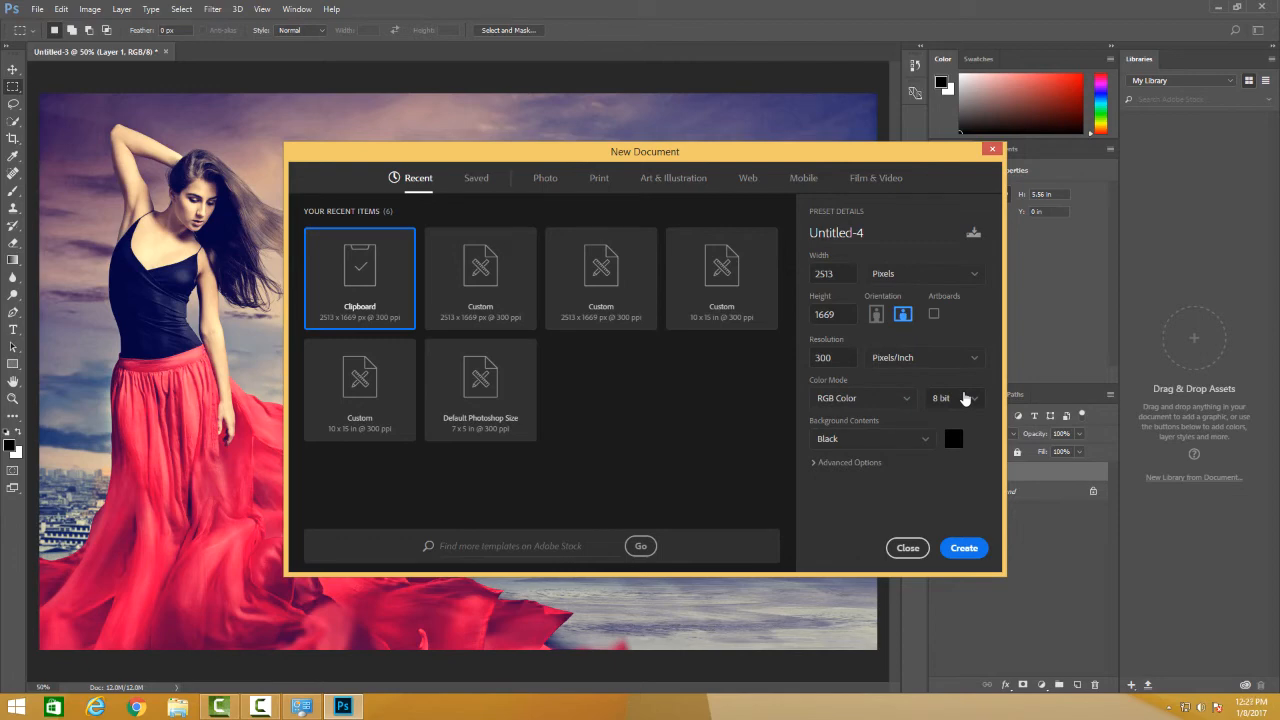
click(956, 398)
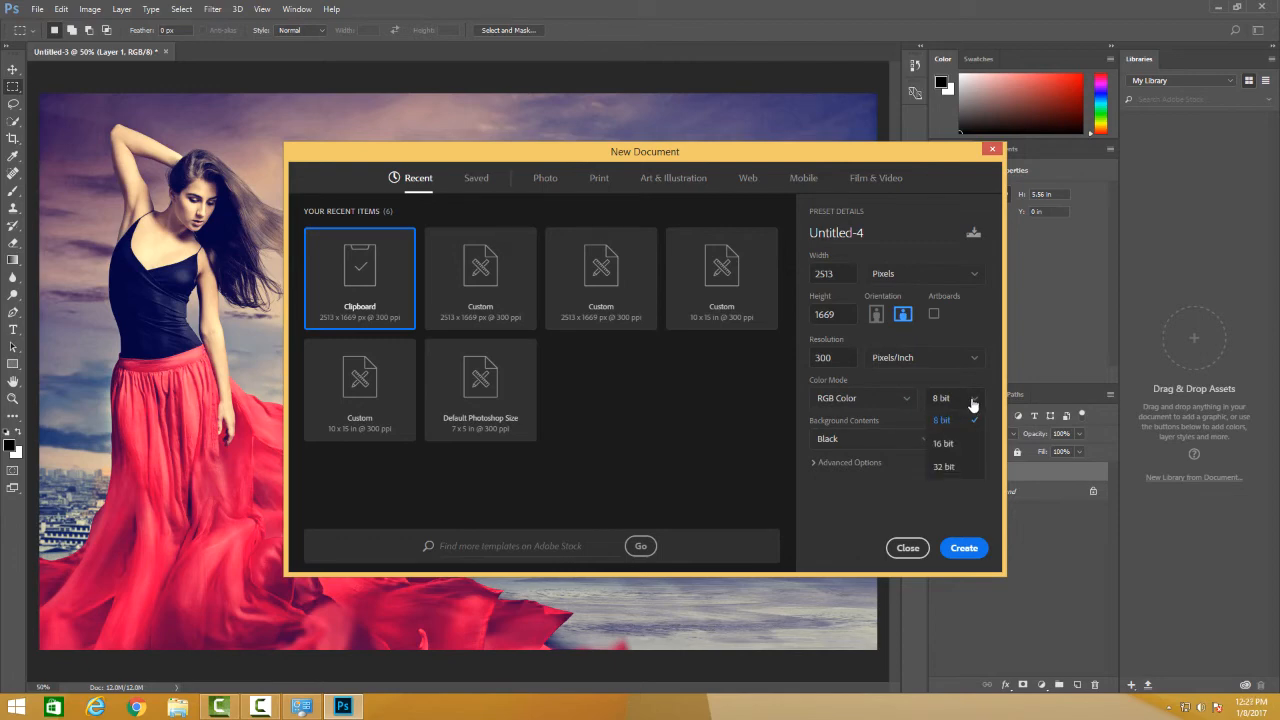
mouse_move(968, 476)
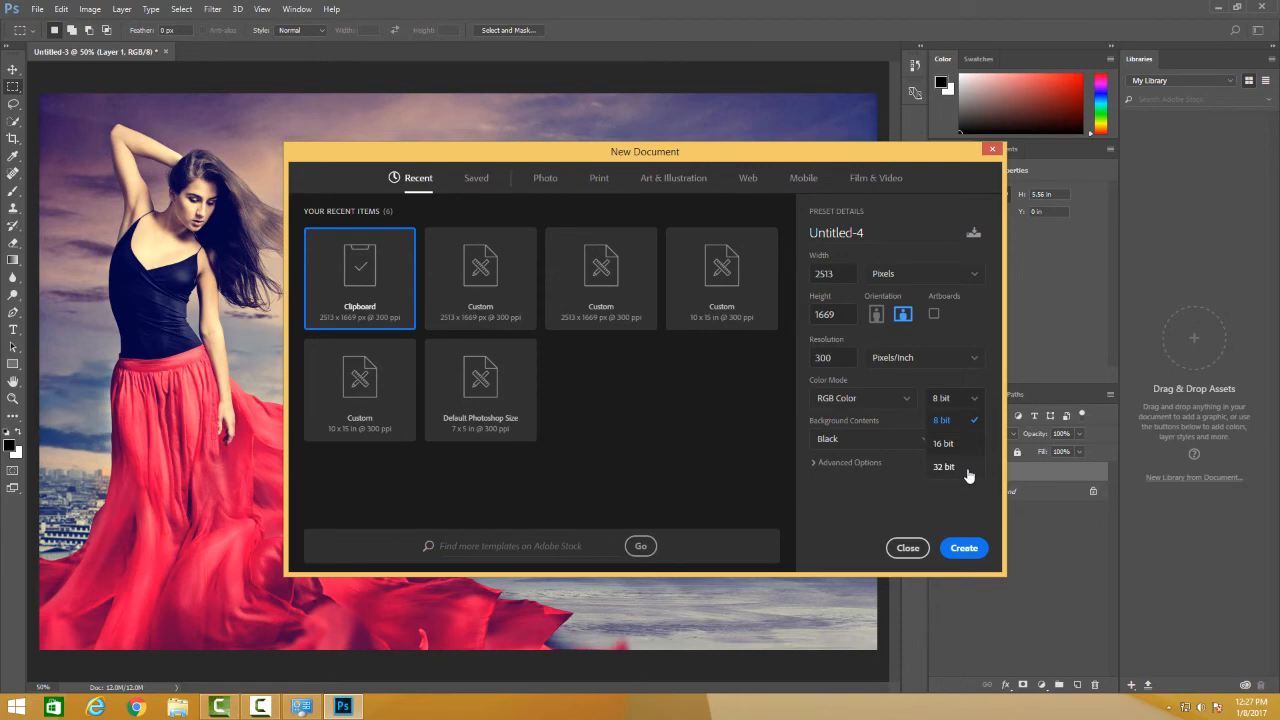
mouse_move(984, 416)
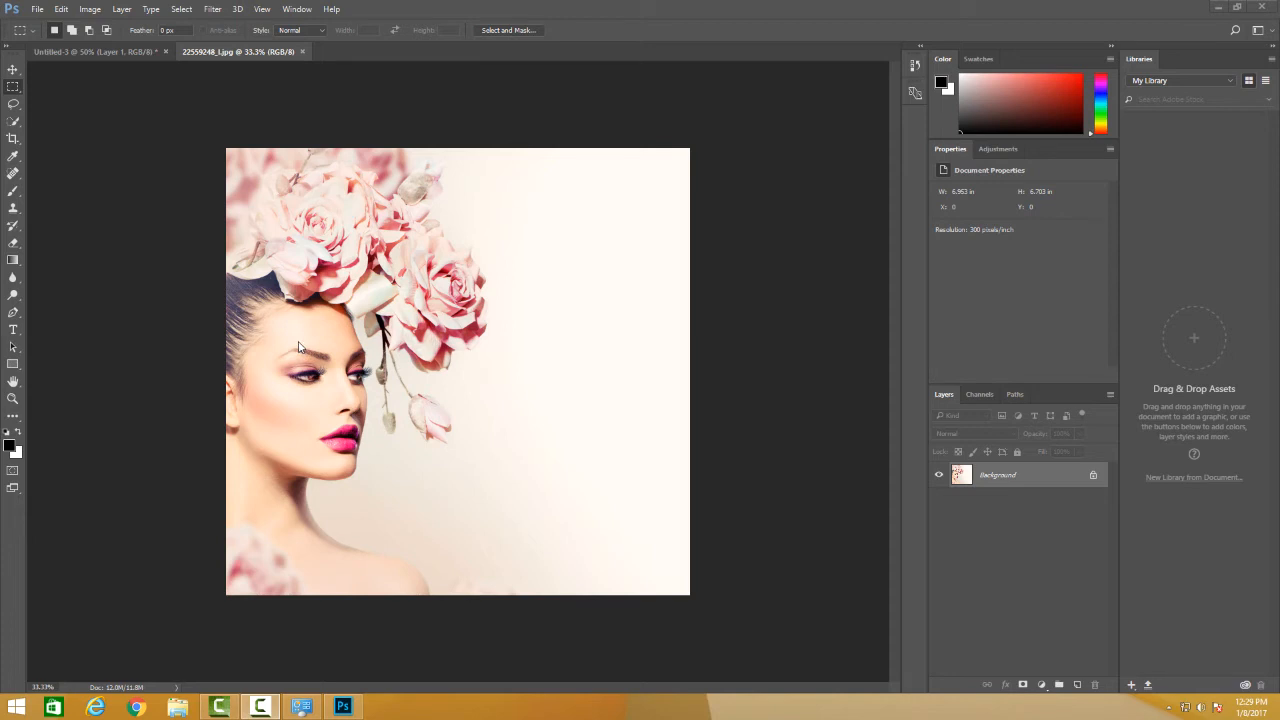
mouse_move(288, 320)
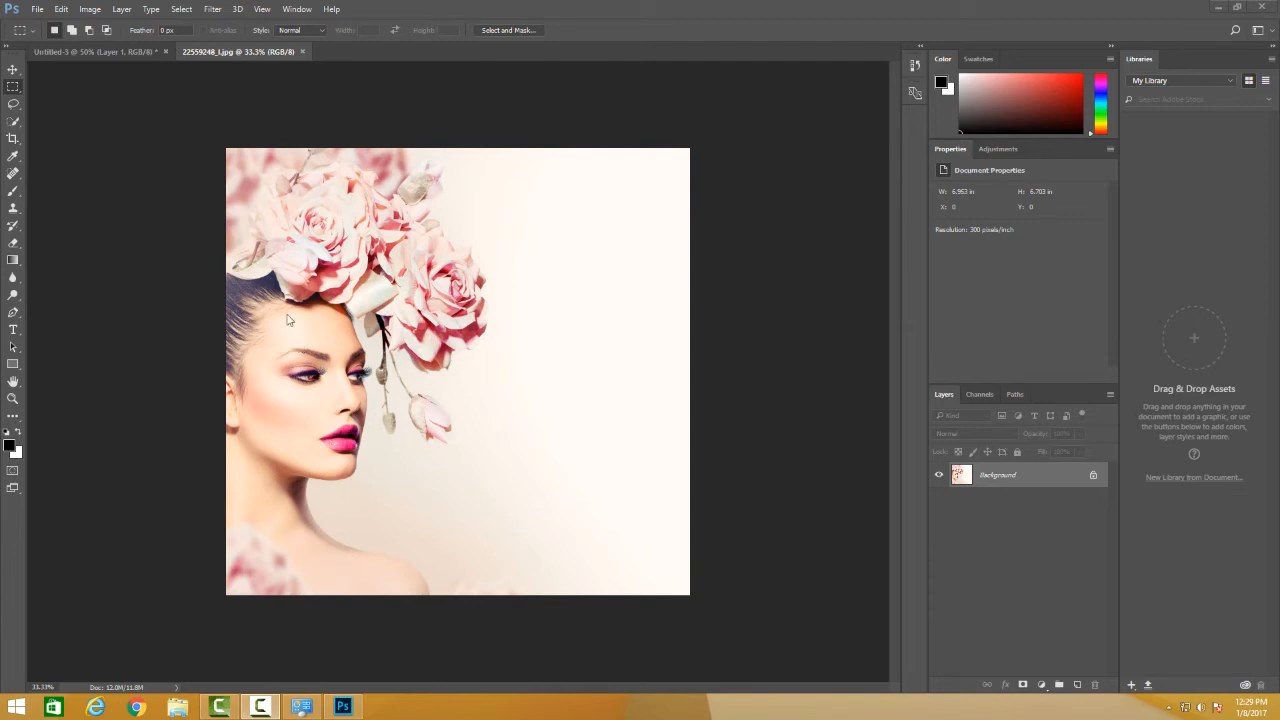
Bring up the File menu while the pink-roses portrait is showing
click(36, 8)
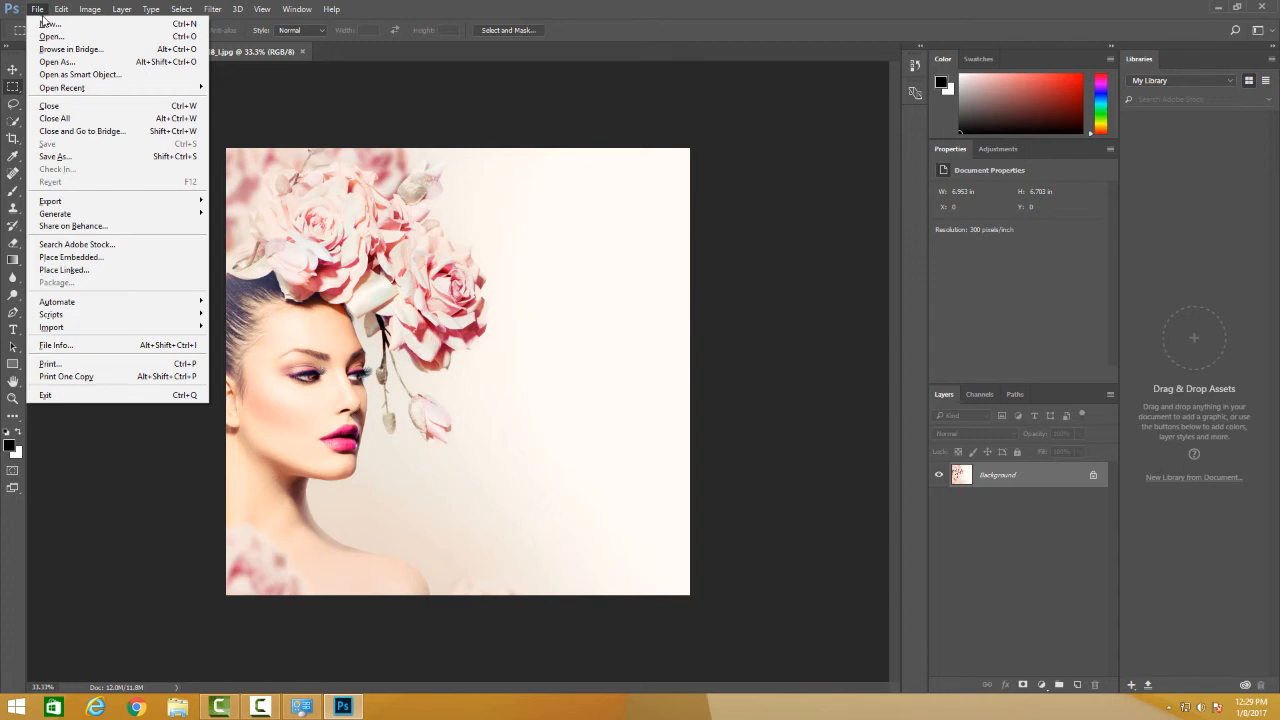
Create a new black 2513 × 1669 document at 300 Pixels/Inch
click(50, 24)
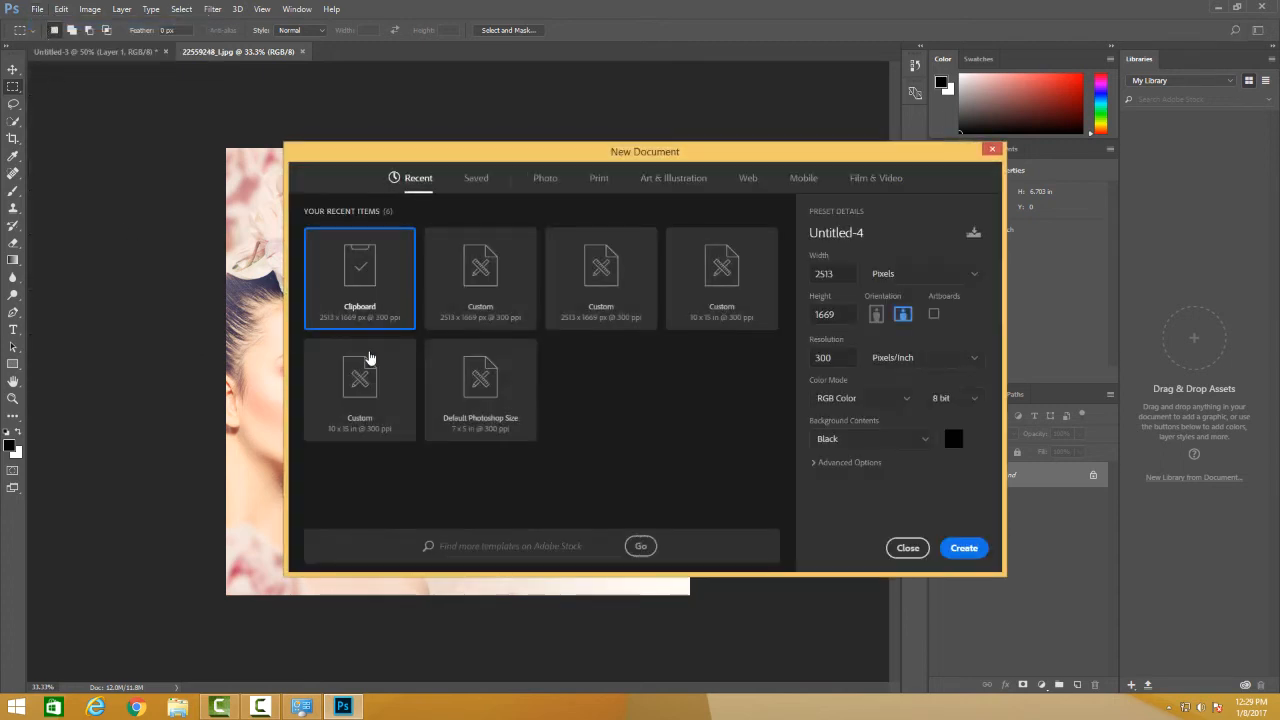
mouse_move(848, 378)
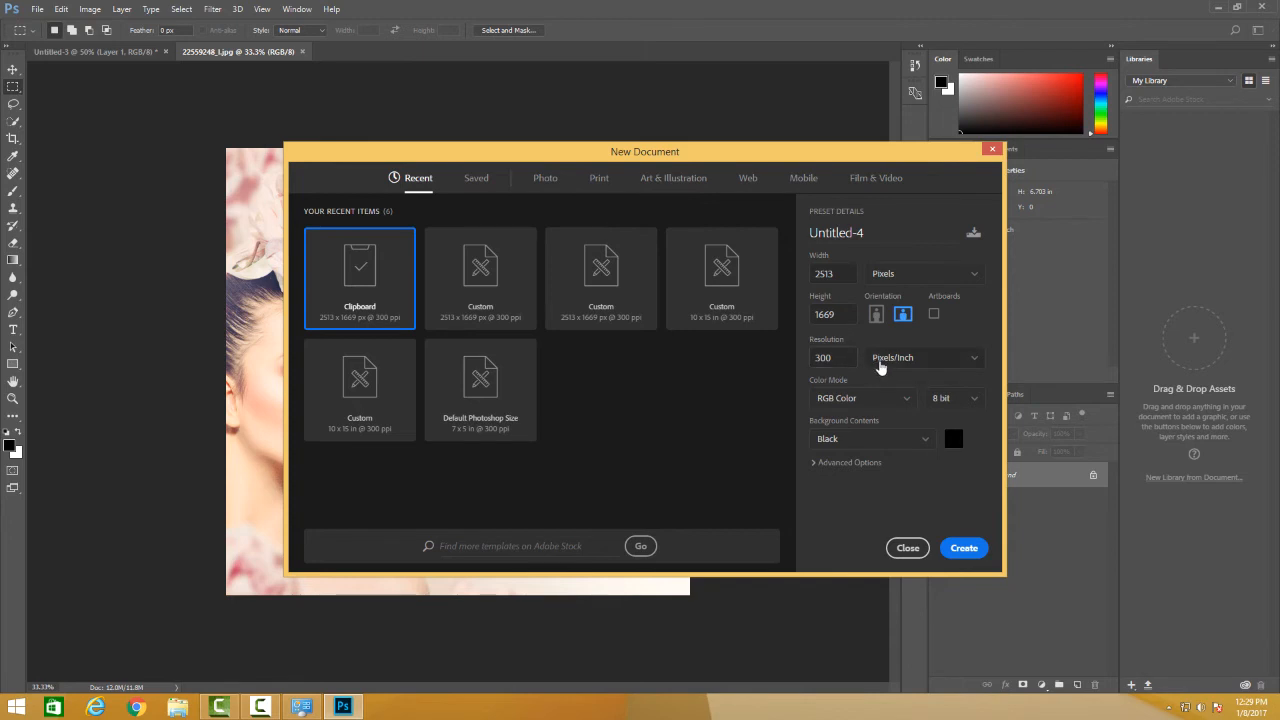
click(922, 356)
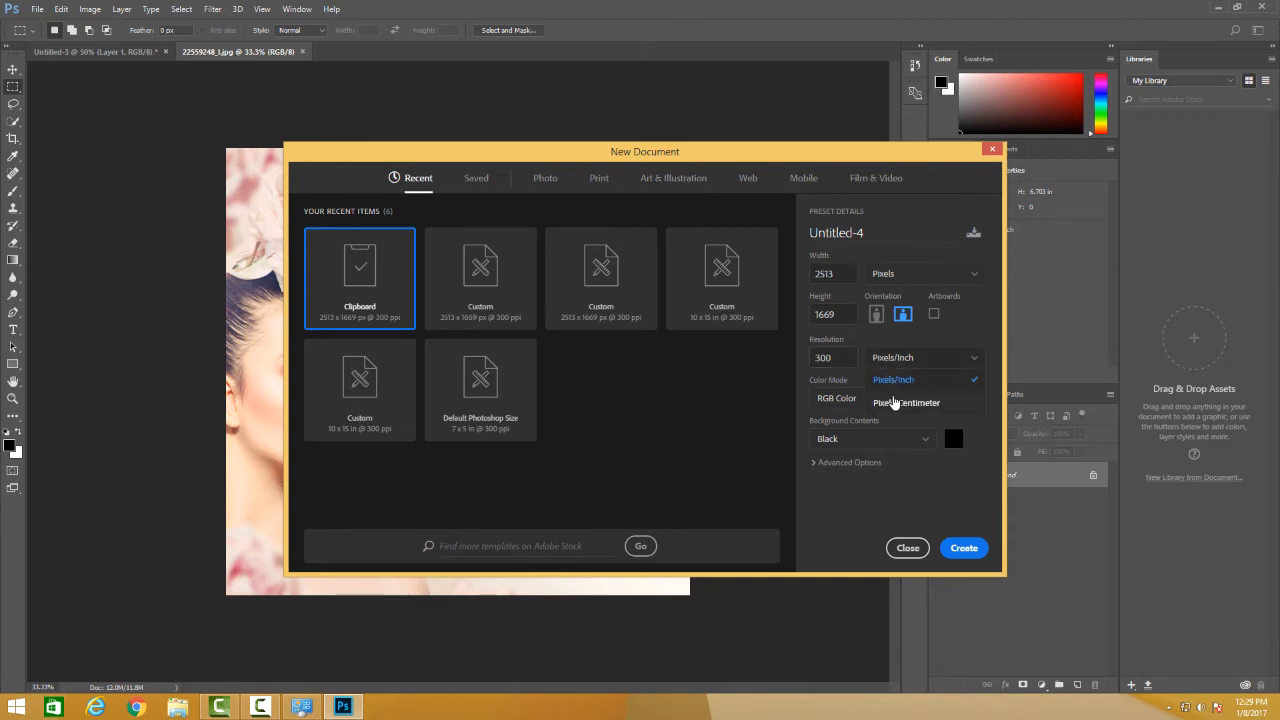
click(892, 380)
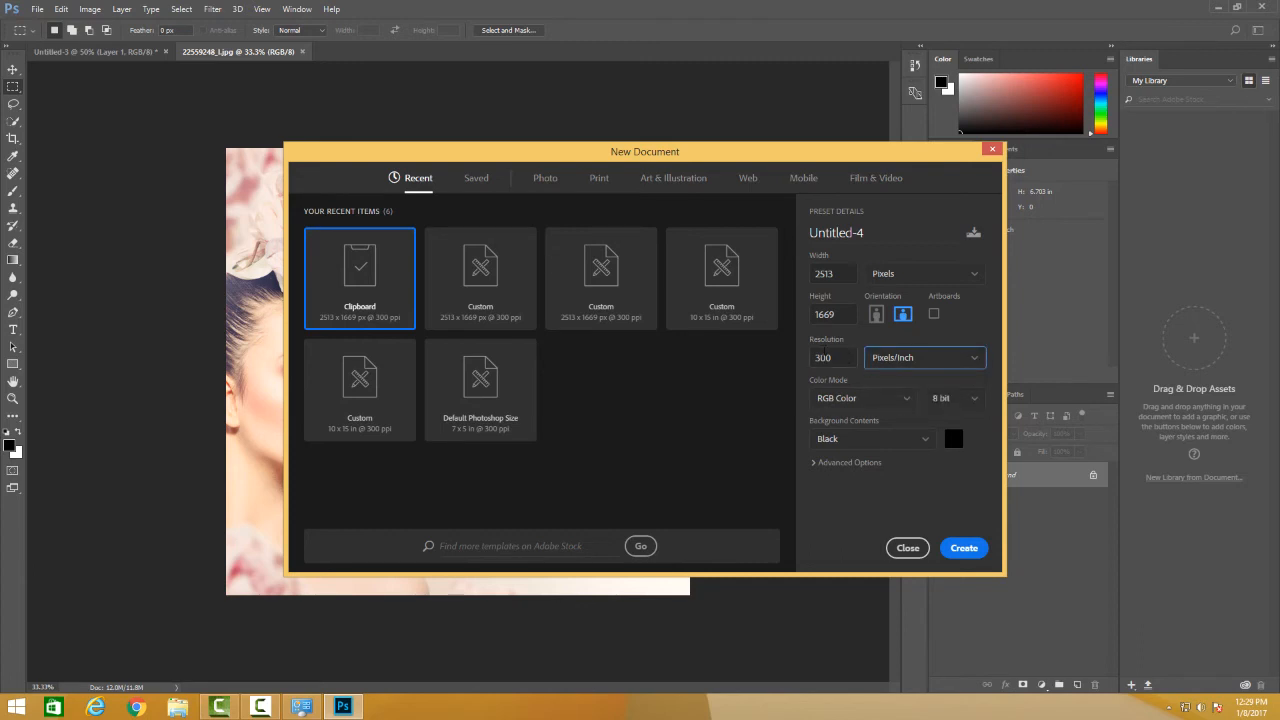
click(832, 356)
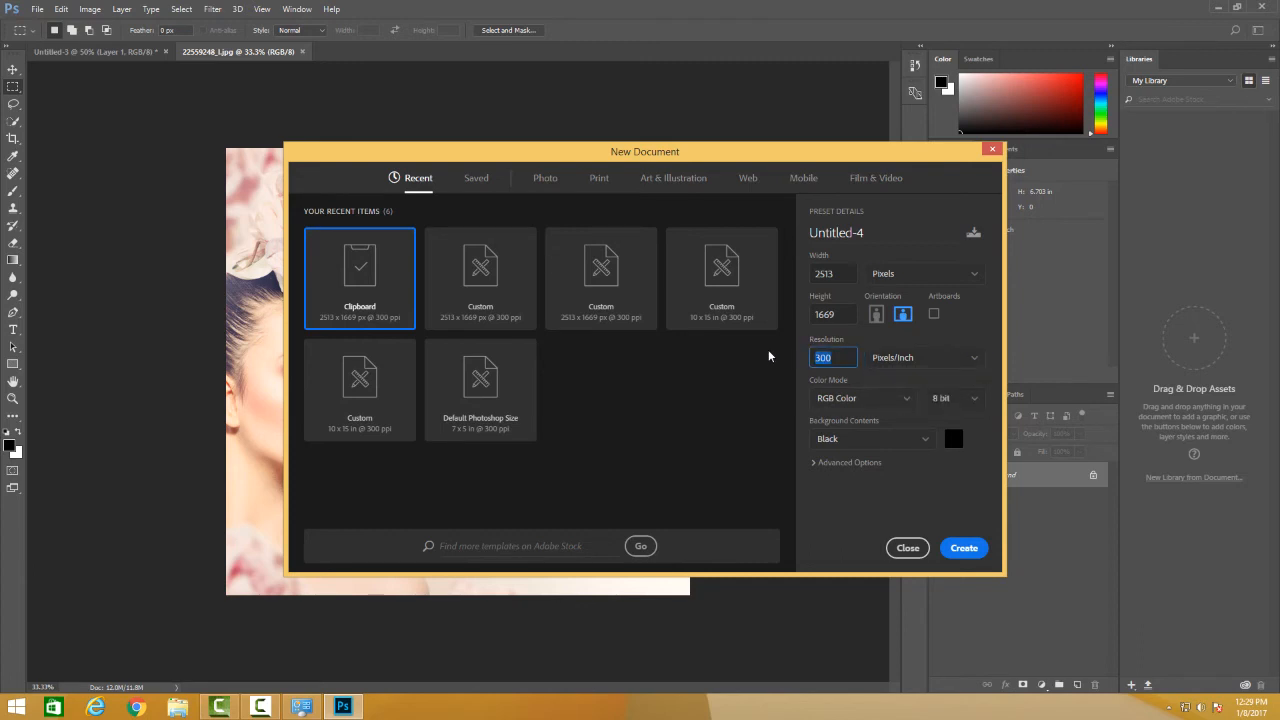
mouse_move(780, 340)
text(500)
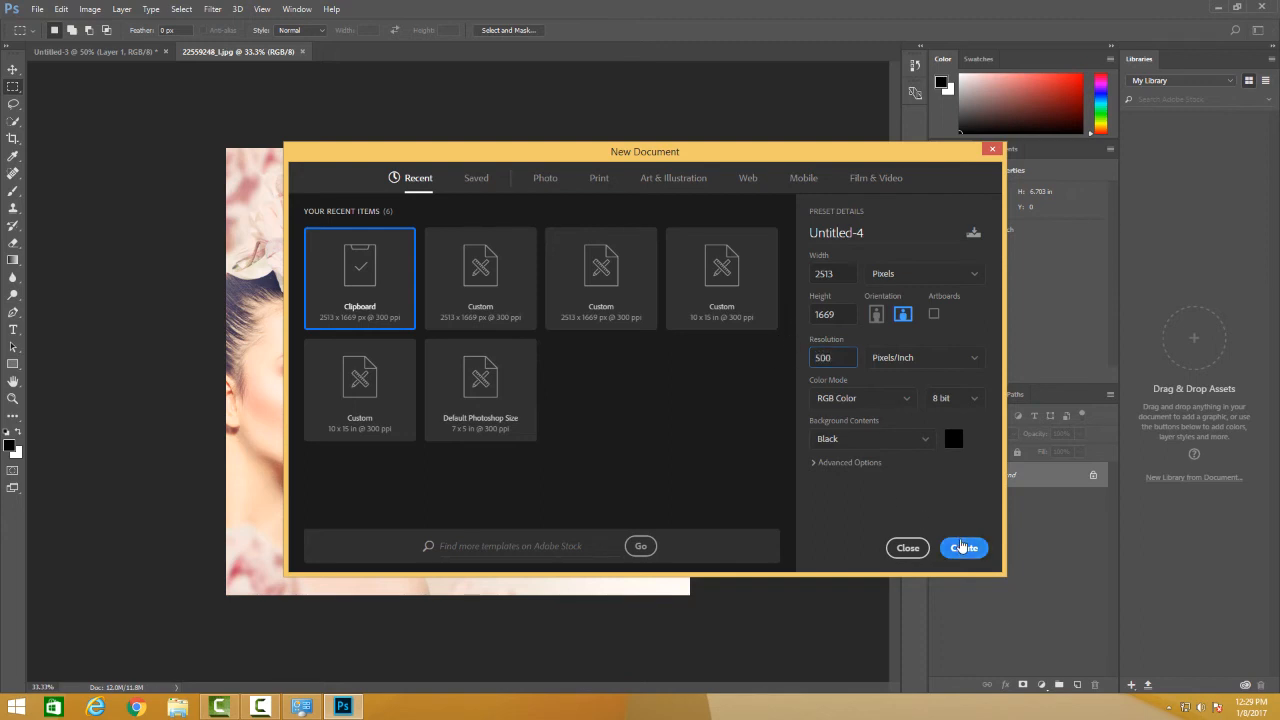
click(964, 548)
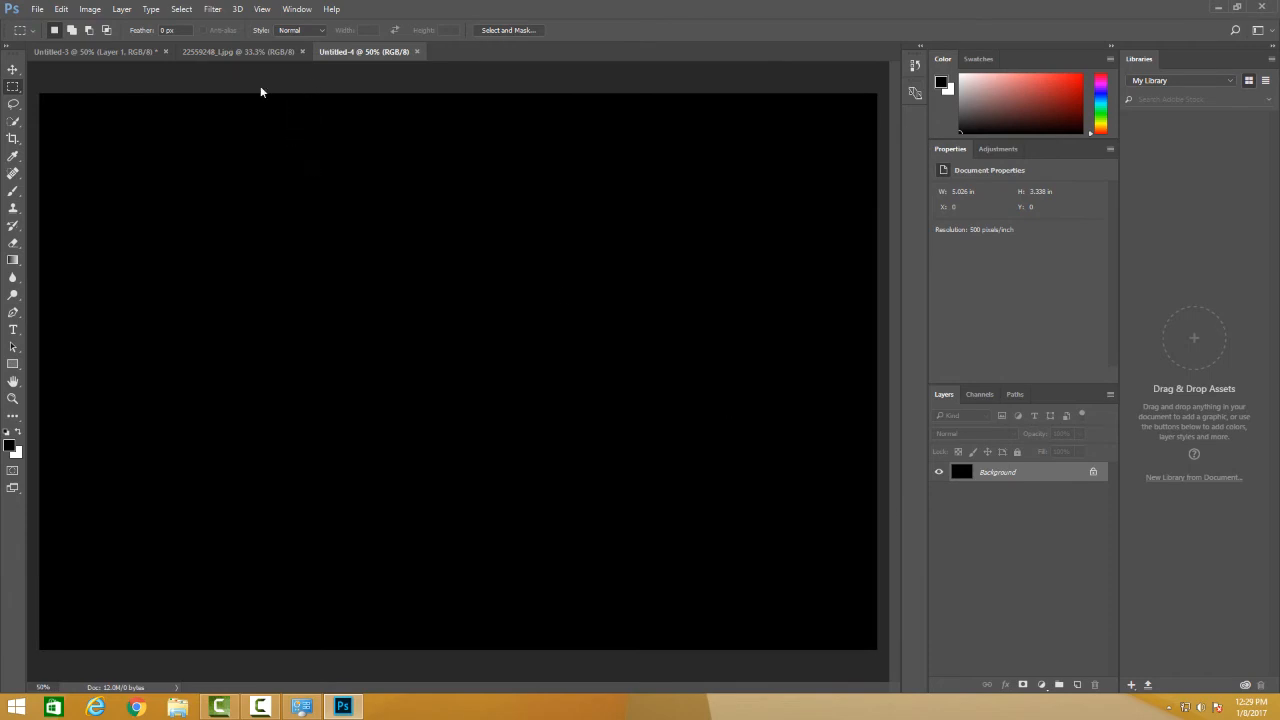
Copy the roses JPG and paste it into Untitled-4 as Layer 1 over the black background
click(238, 52)
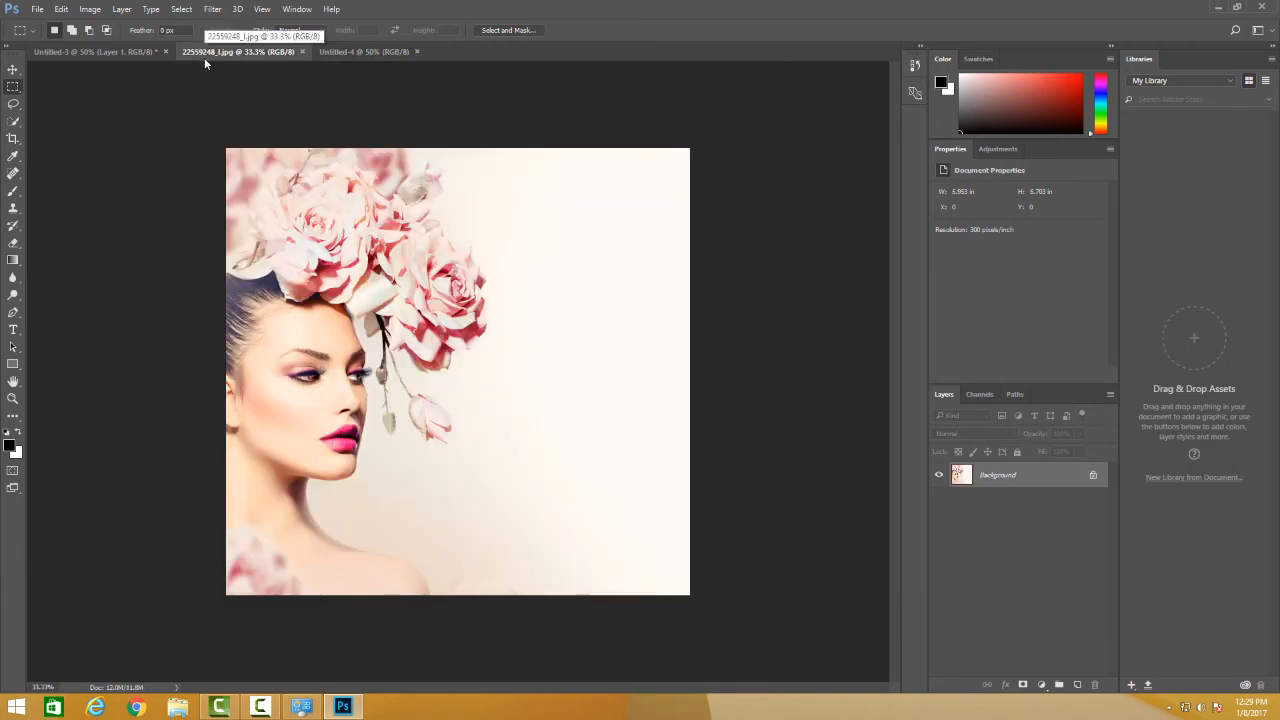
click(364, 52)
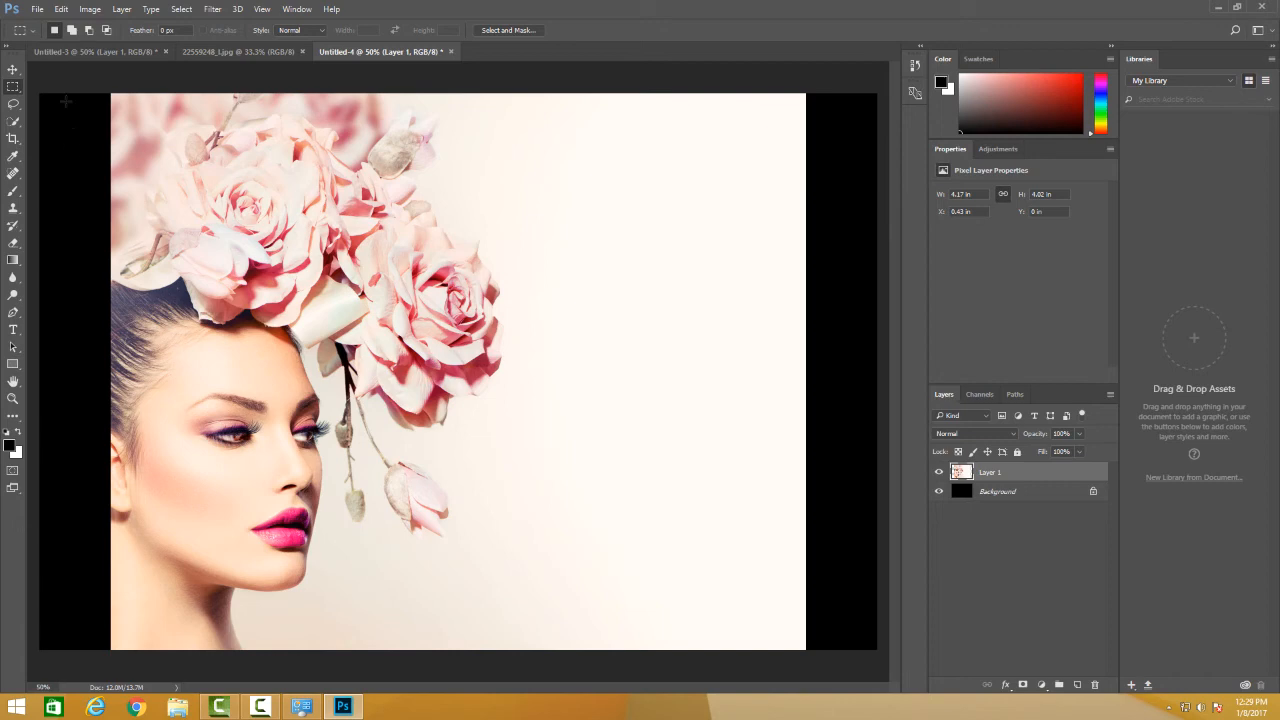
click(90, 8)
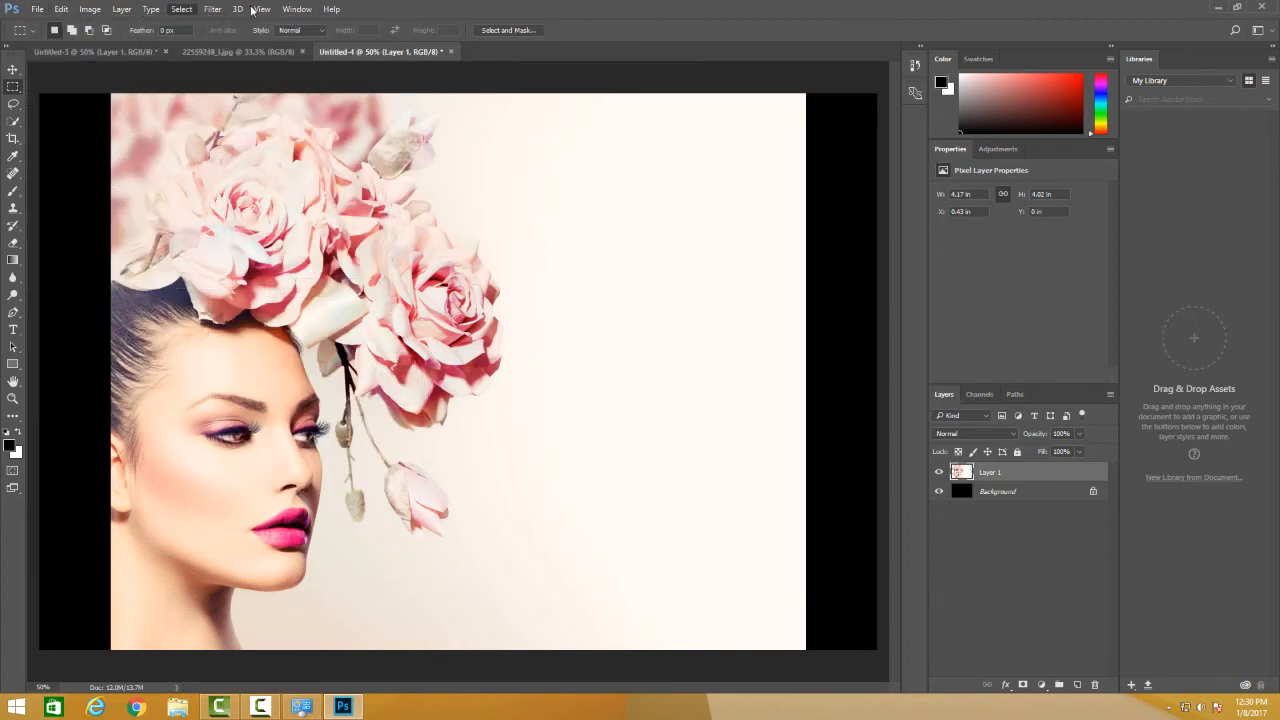
In Image Size, apply Auto Resolution at Good quality, resampling to about 1035×688 px at 200 ppi
click(90, 8)
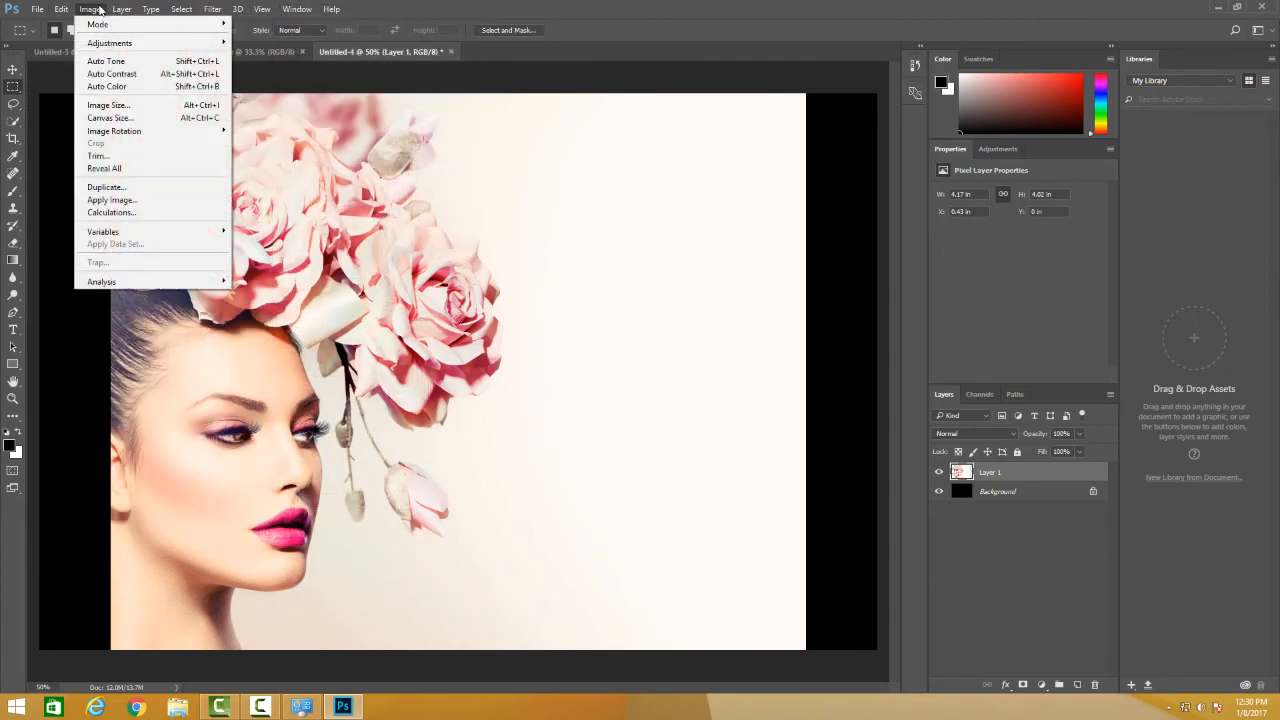
mouse_move(108, 104)
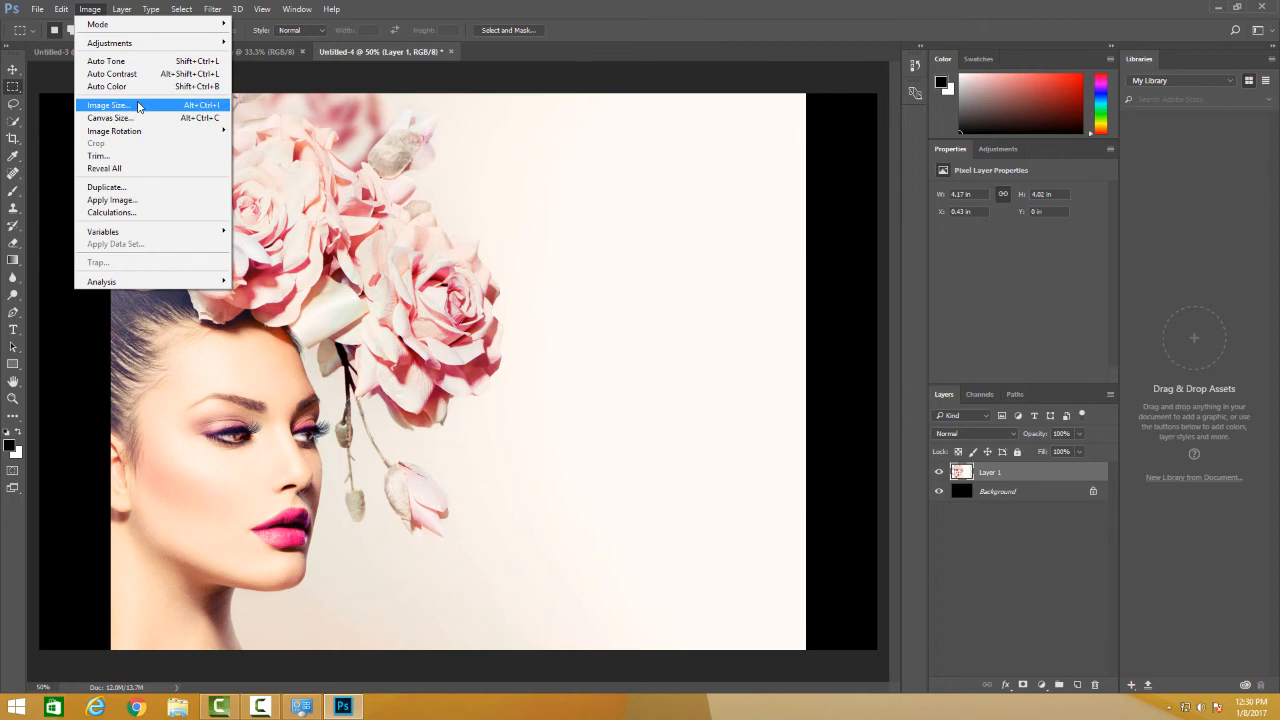
click(108, 104)
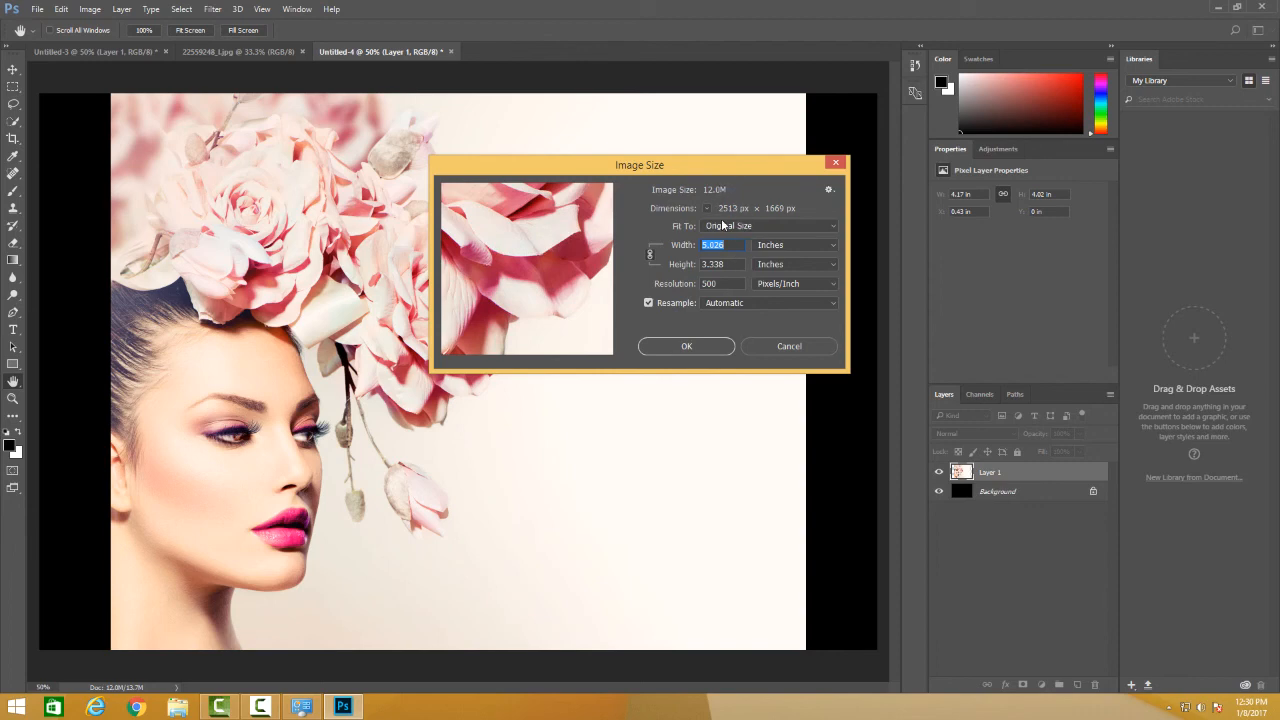
click(768, 224)
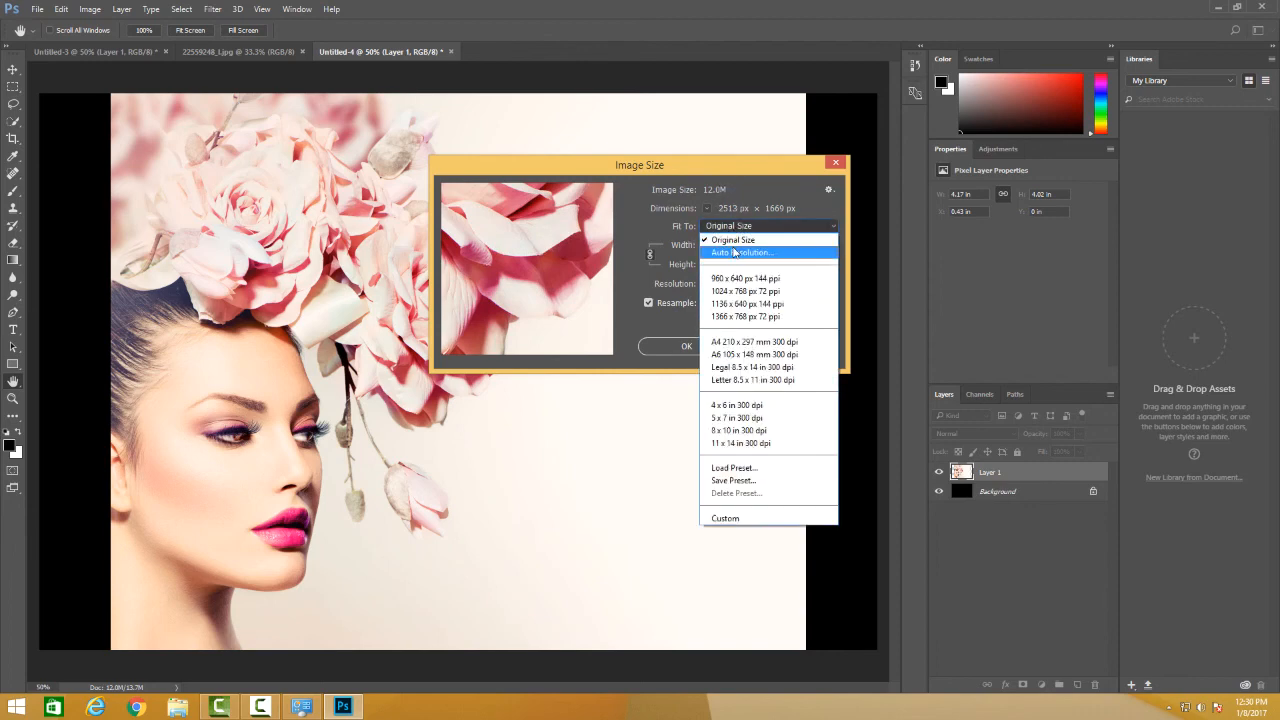
click(744, 252)
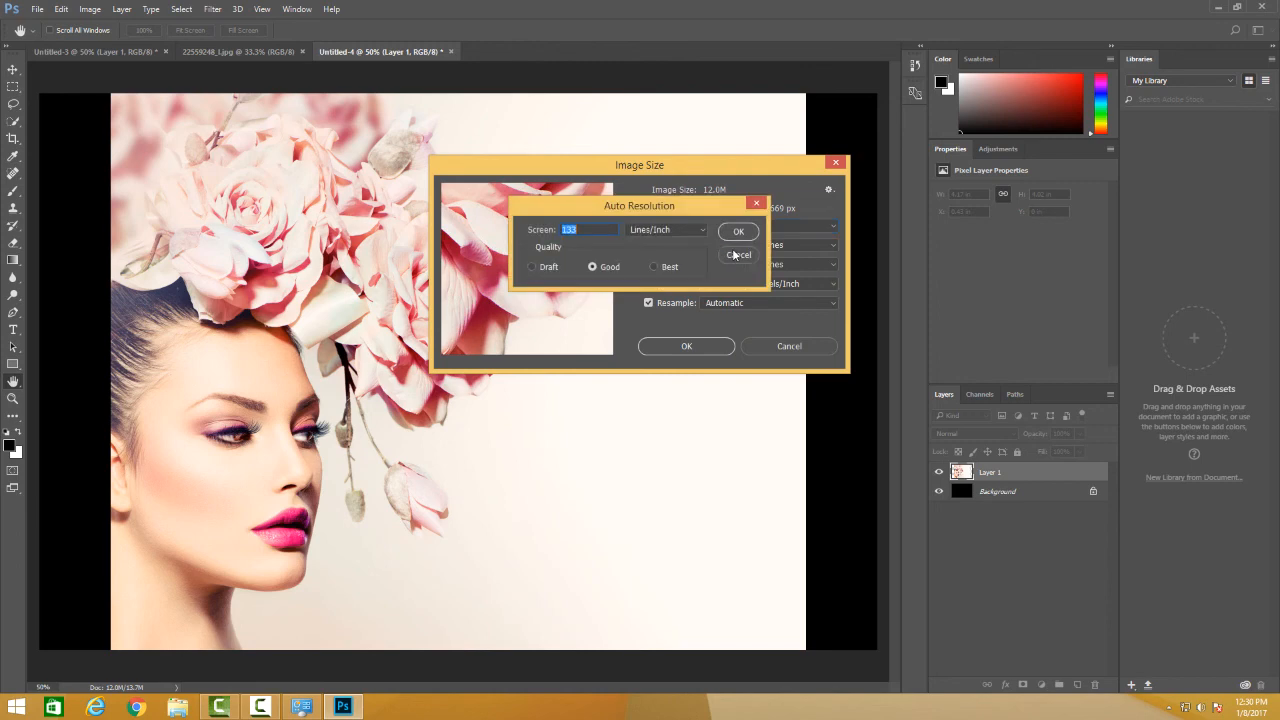
click(738, 232)
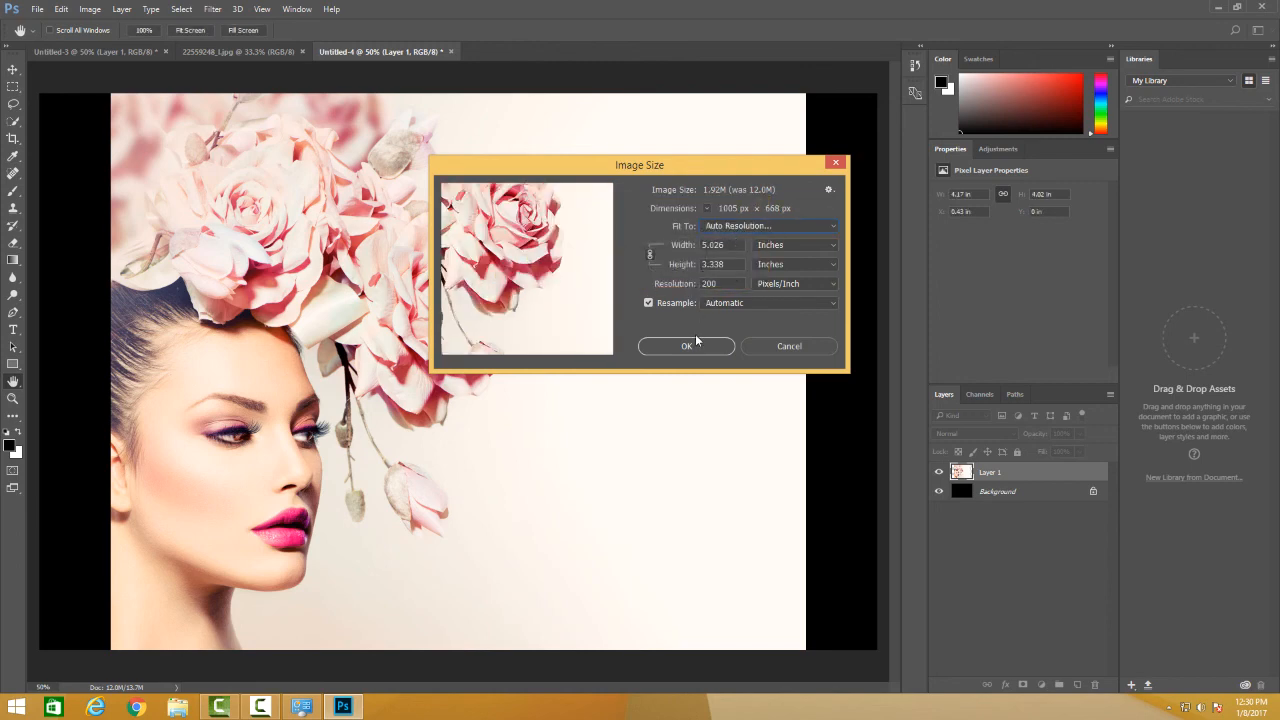
click(686, 346)
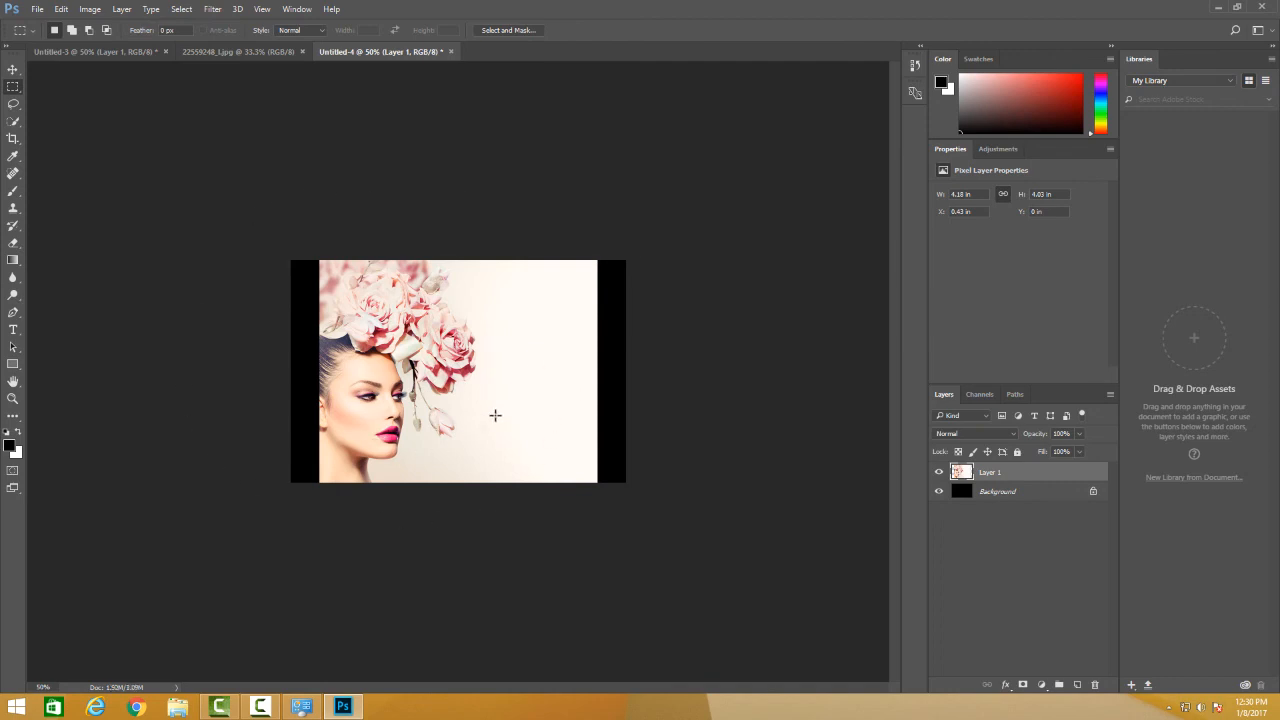
mouse_move(524, 248)
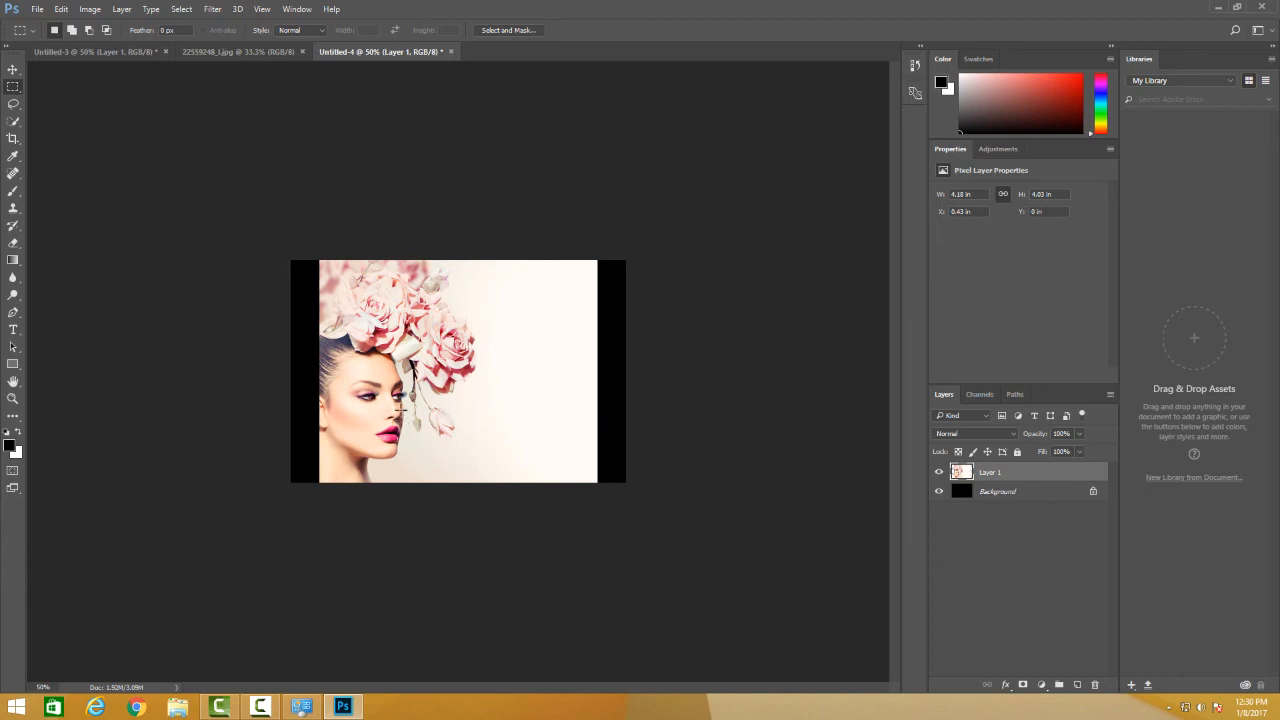
Use the Zoom tool's Fit Screen to fill the view with the resized portrait
click(12, 396)
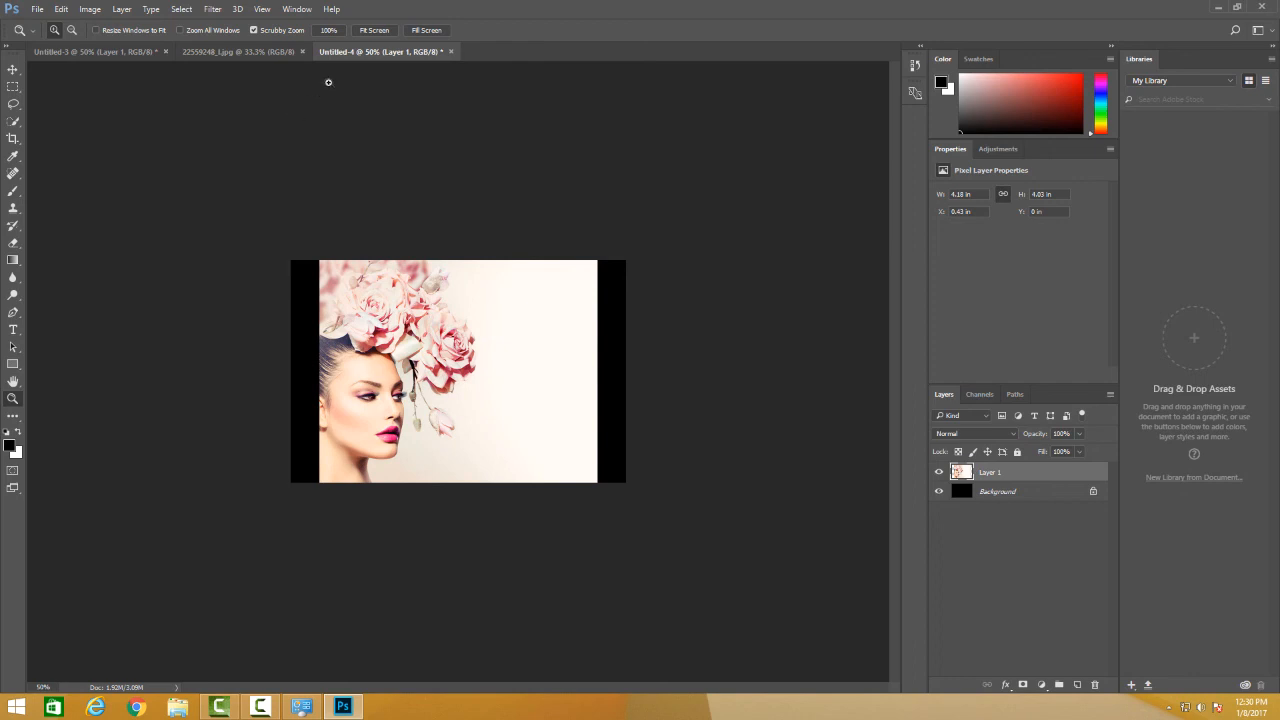
click(374, 30)
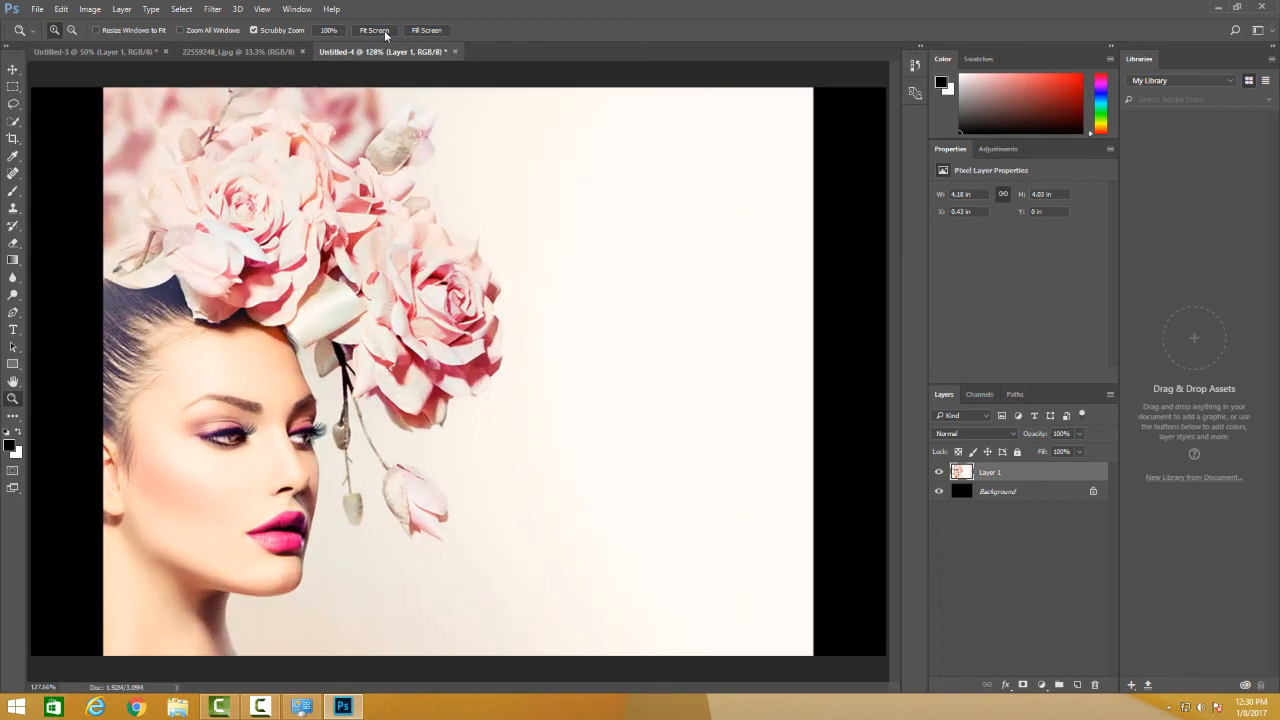
mouse_move(302, 164)
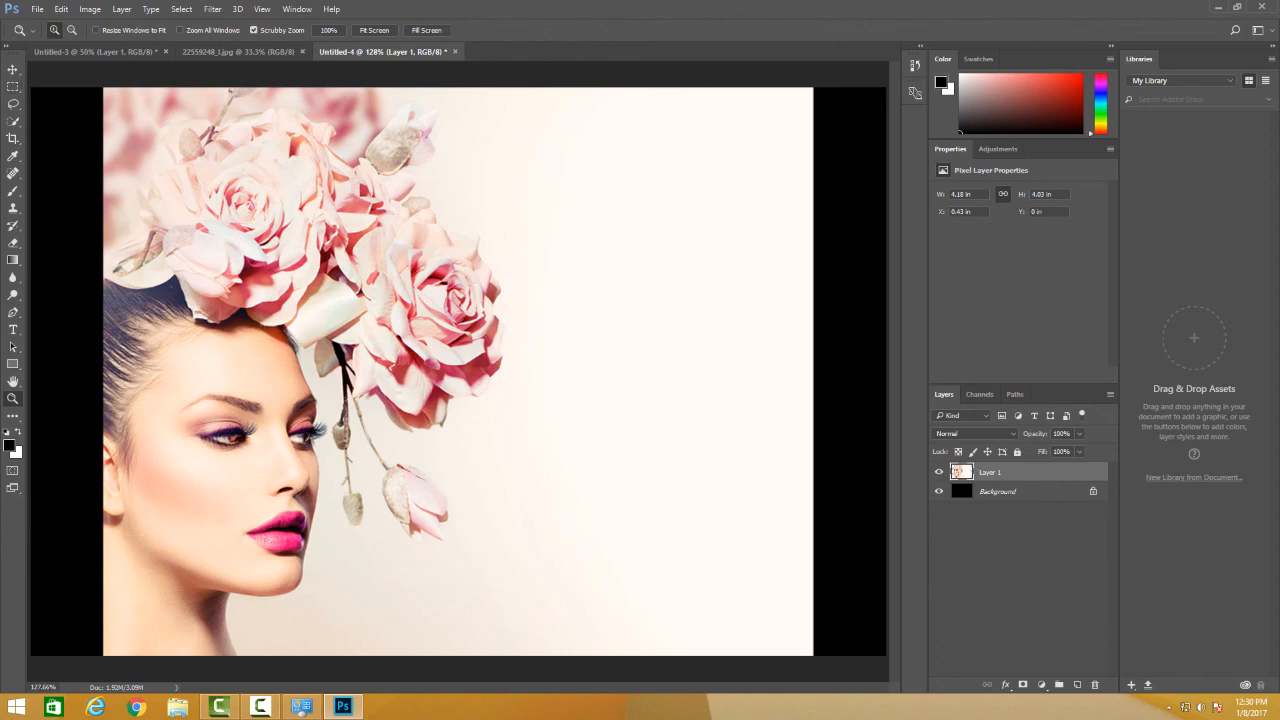
mouse_move(238, 500)
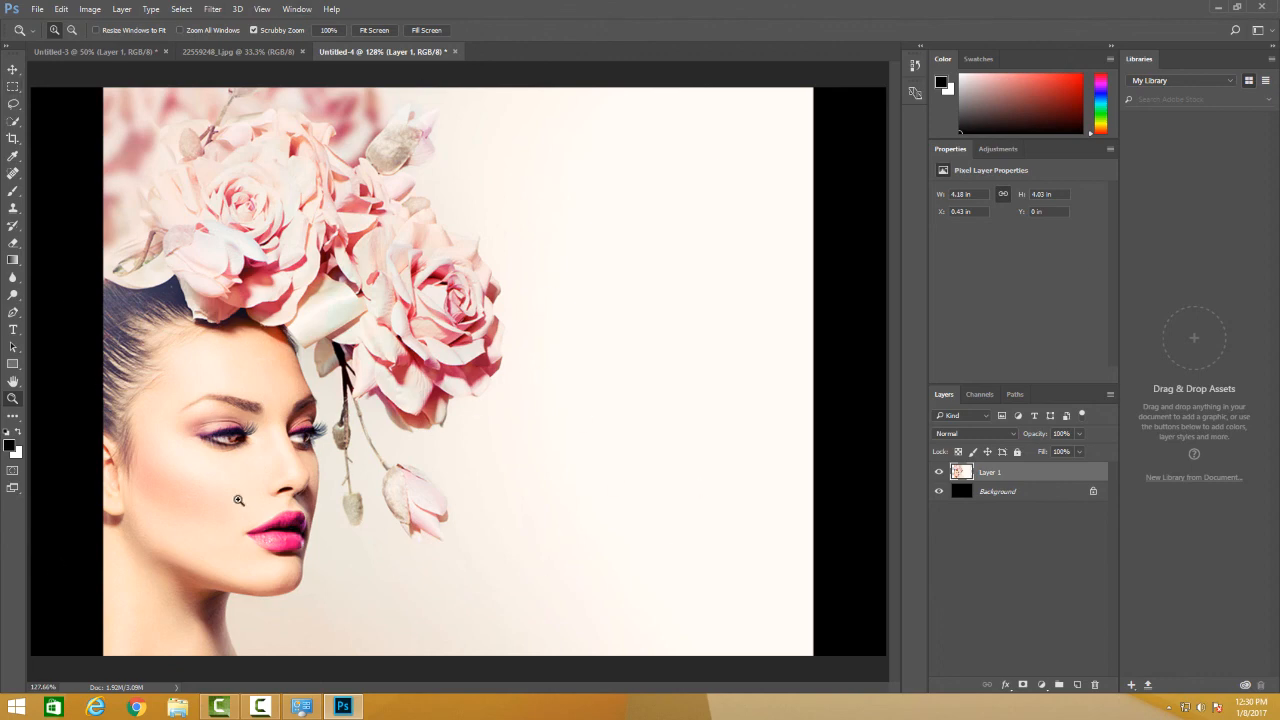